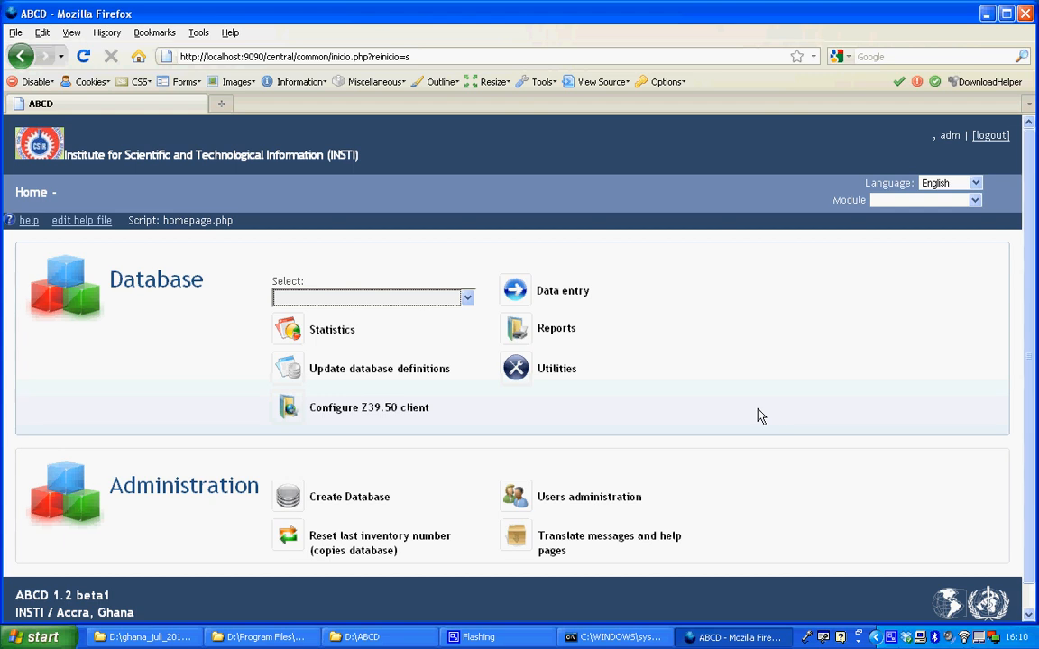
mouse_move(278, 435)
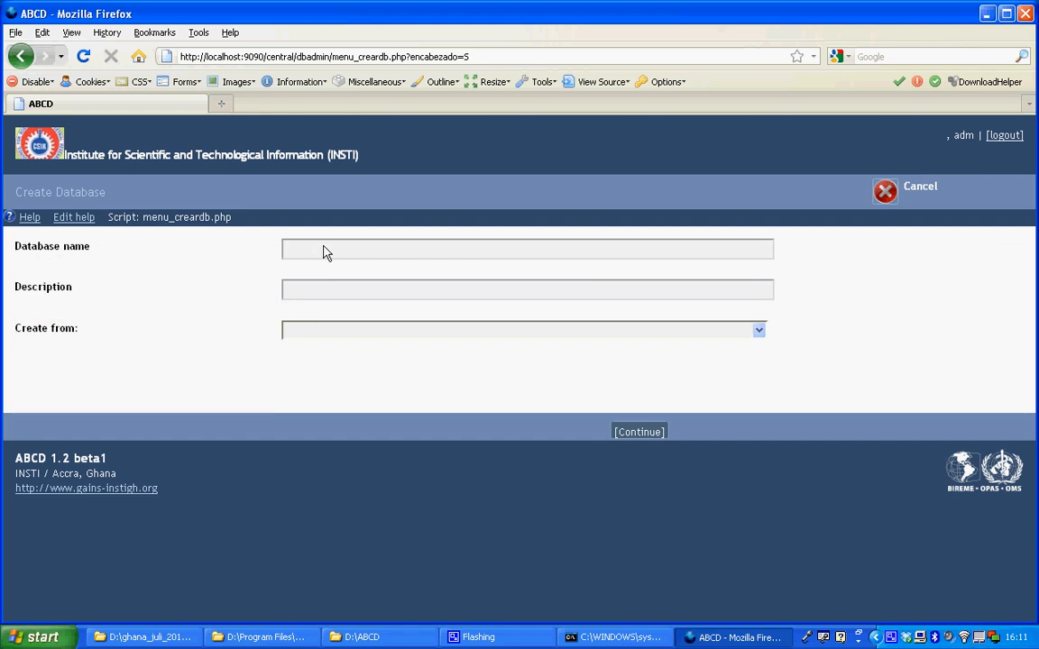
Enter 'My database' as name and description, choose New database as source and continue
type("My")
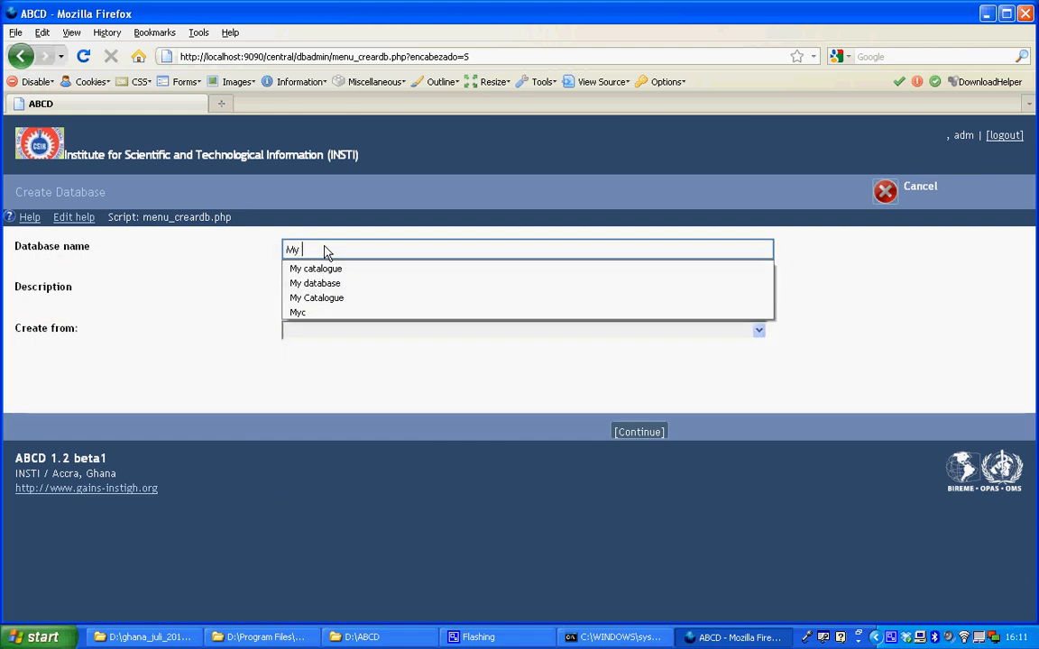
left_click(314, 281)
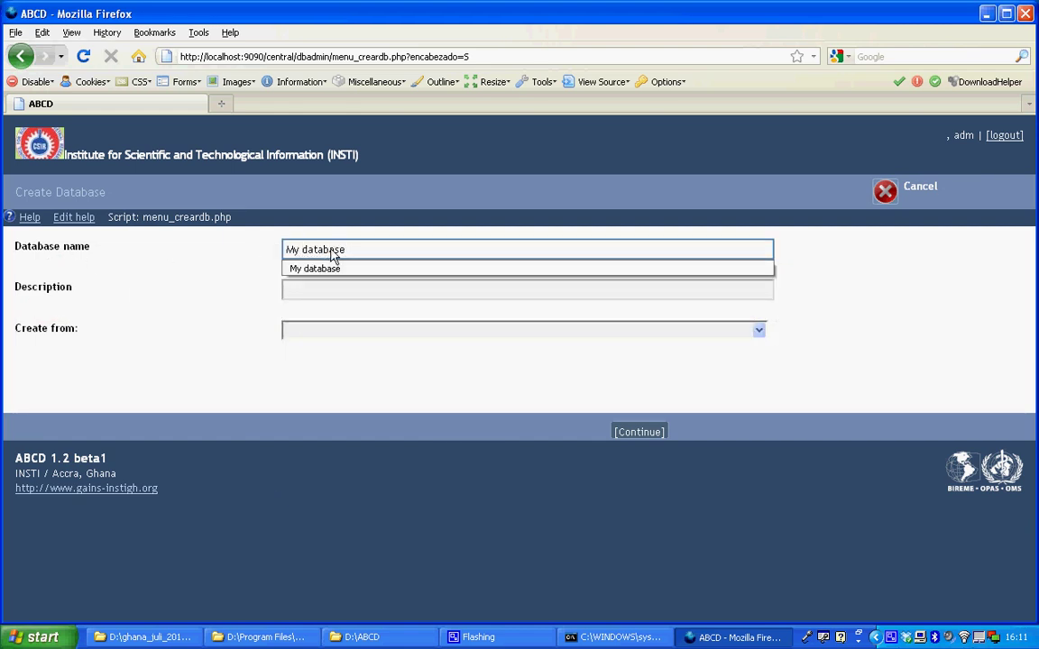
left_click(526, 288)
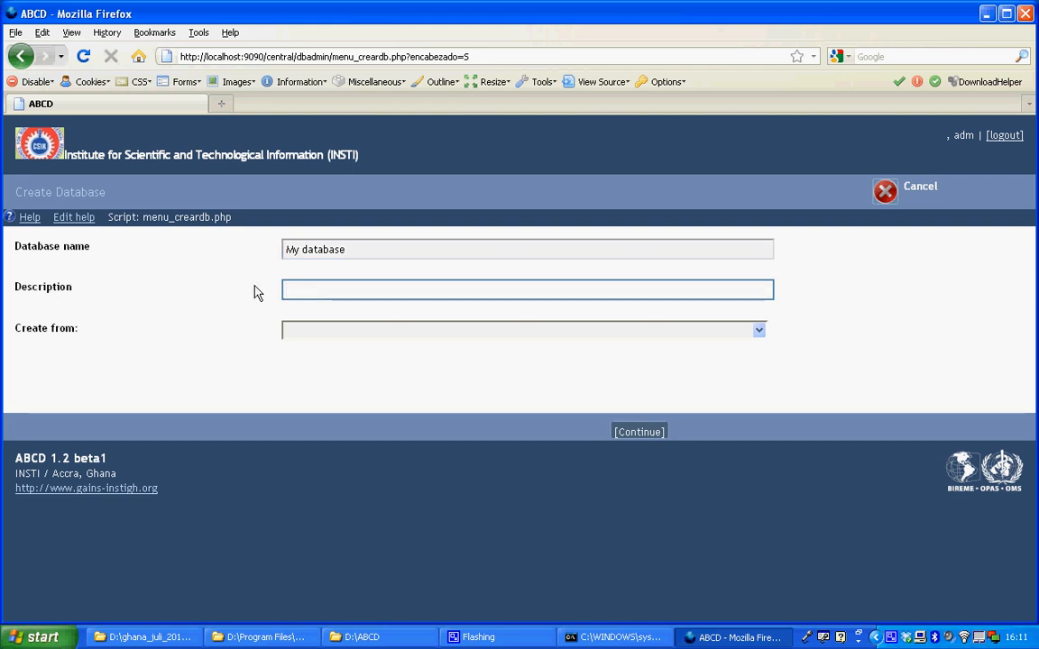
type("My database")
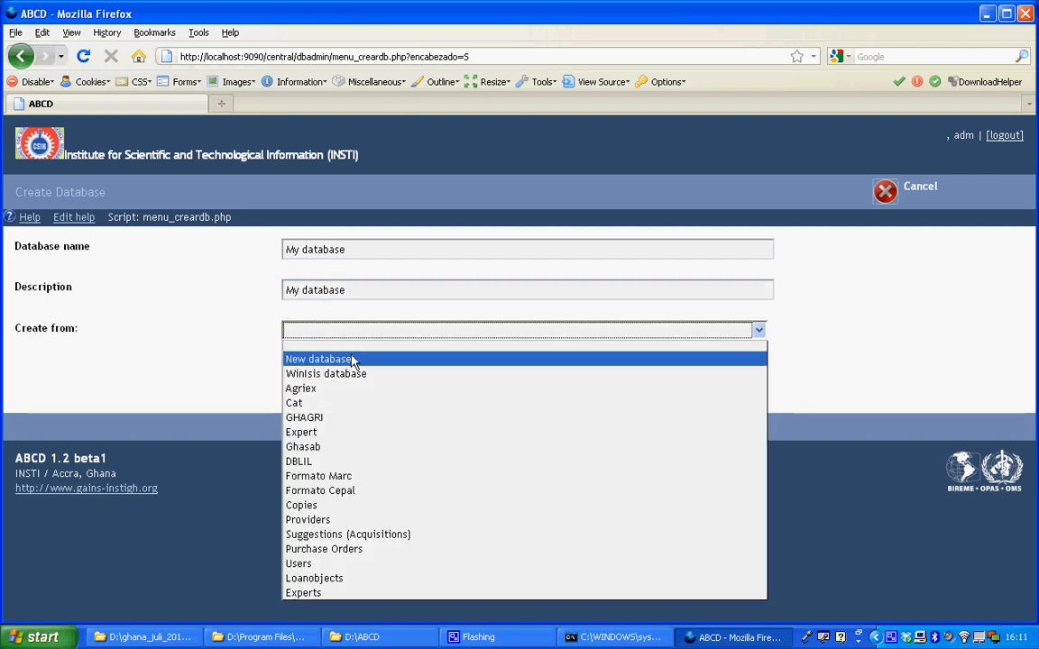
left_click(318, 359)
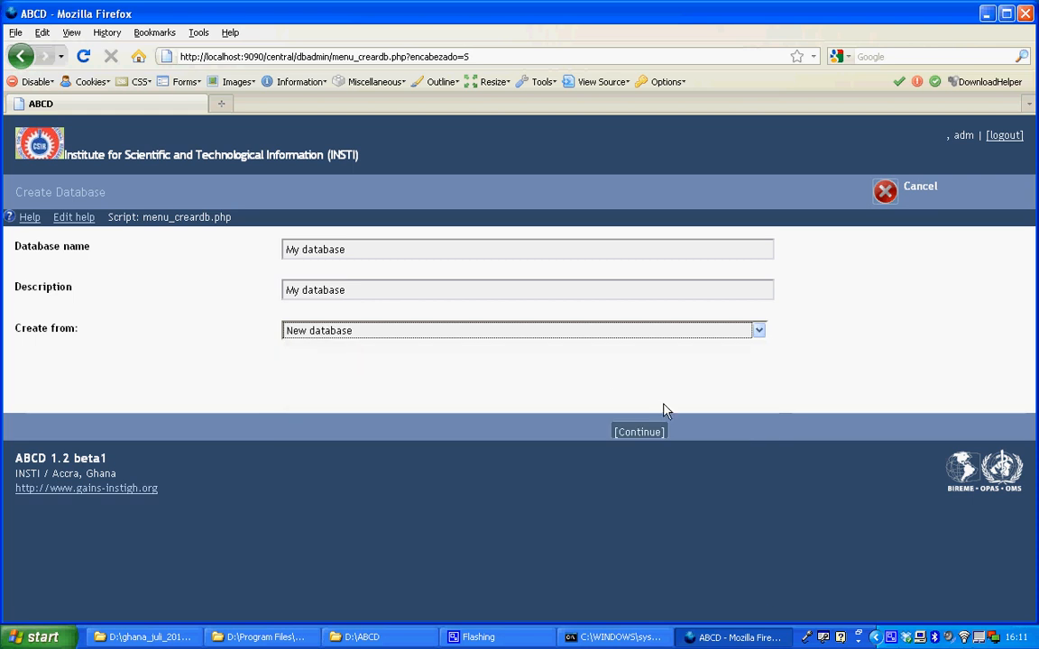
left_click(639, 431)
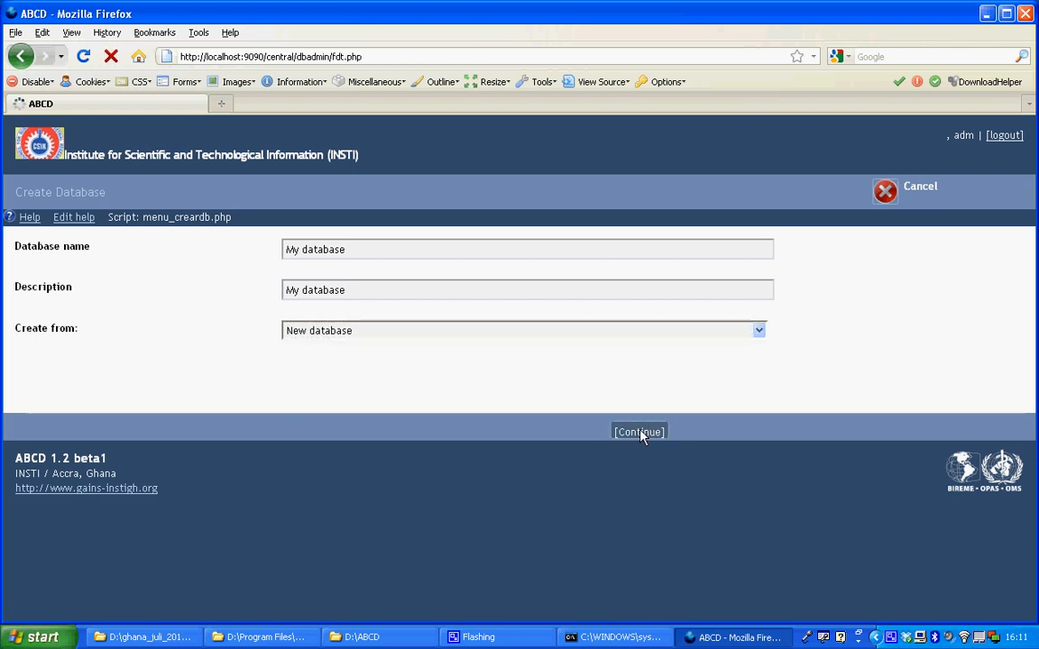
In the field definition table, make row 1 a Field with tag 1 titled Name
left_click(639, 433)
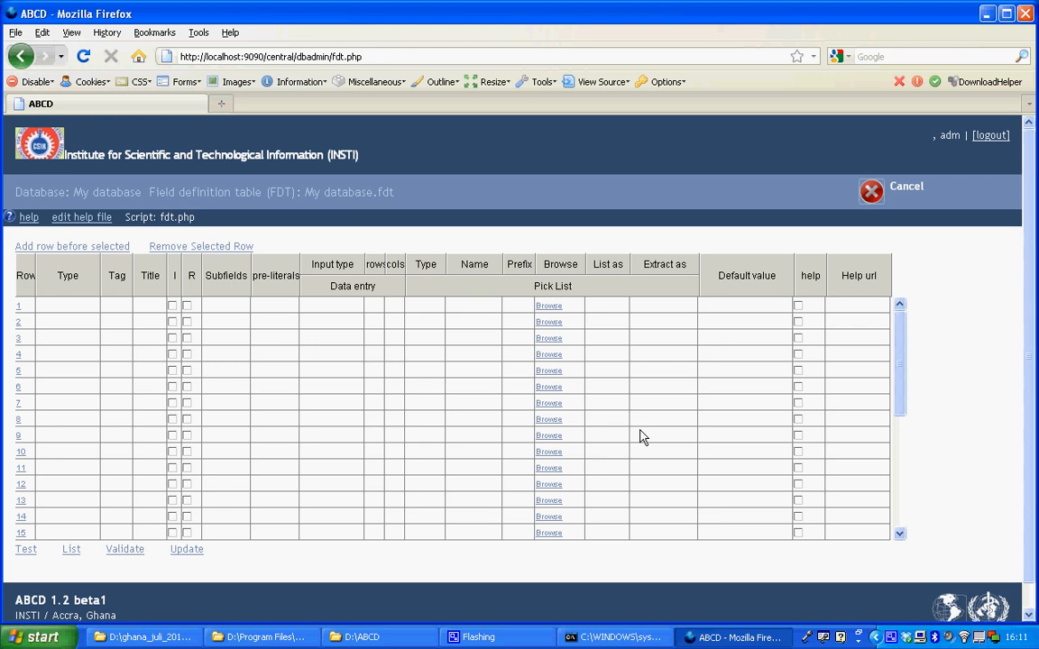
mouse_move(207, 329)
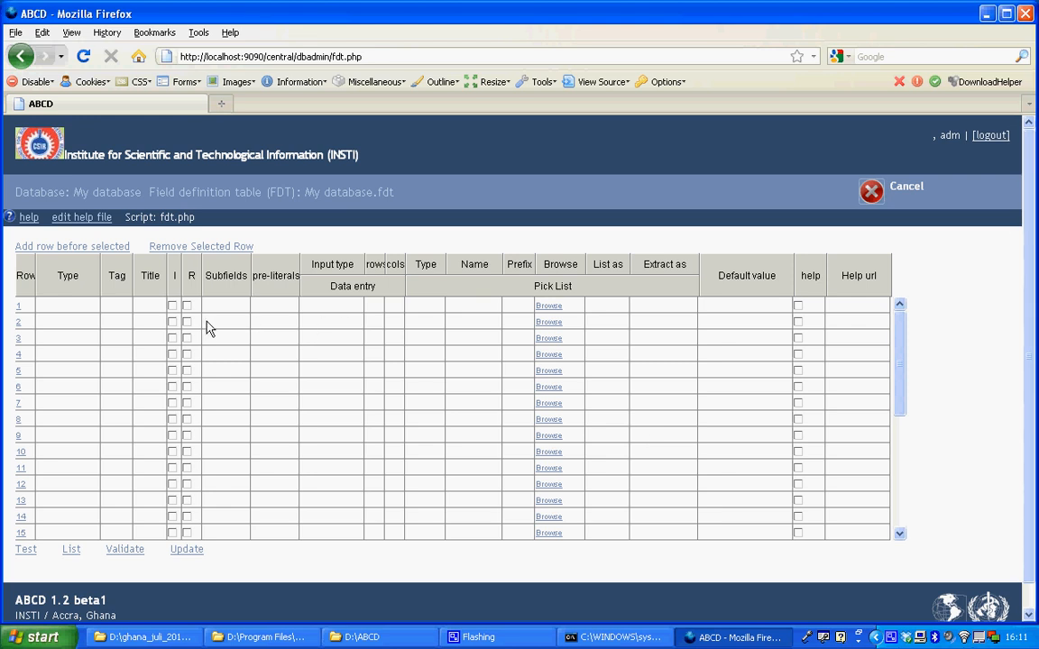
mouse_move(112, 296)
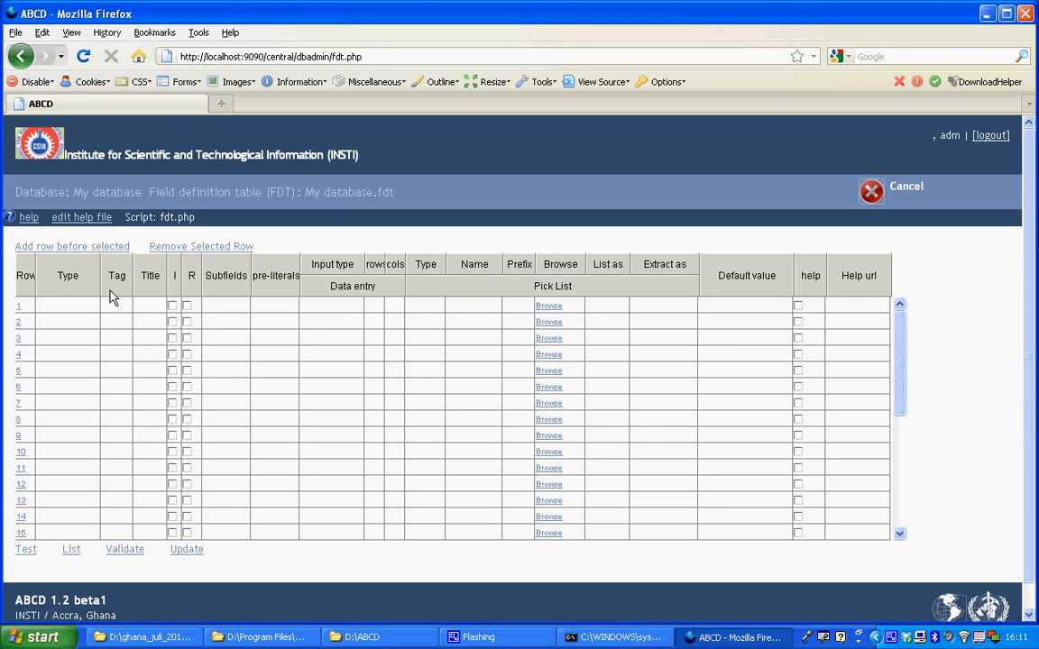
mouse_move(79, 314)
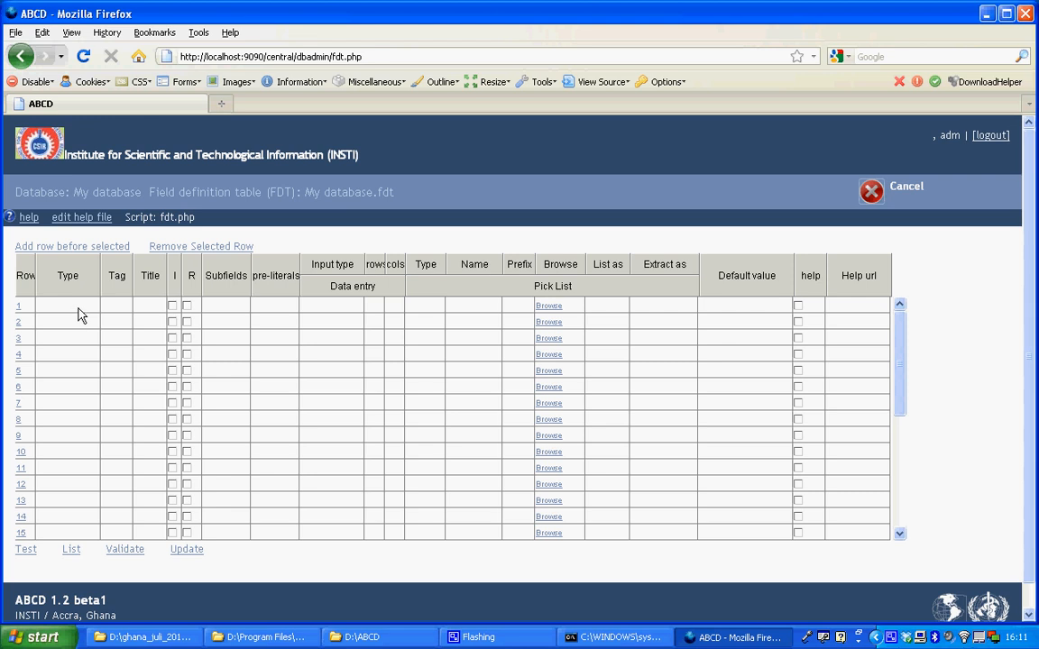
mouse_move(18, 304)
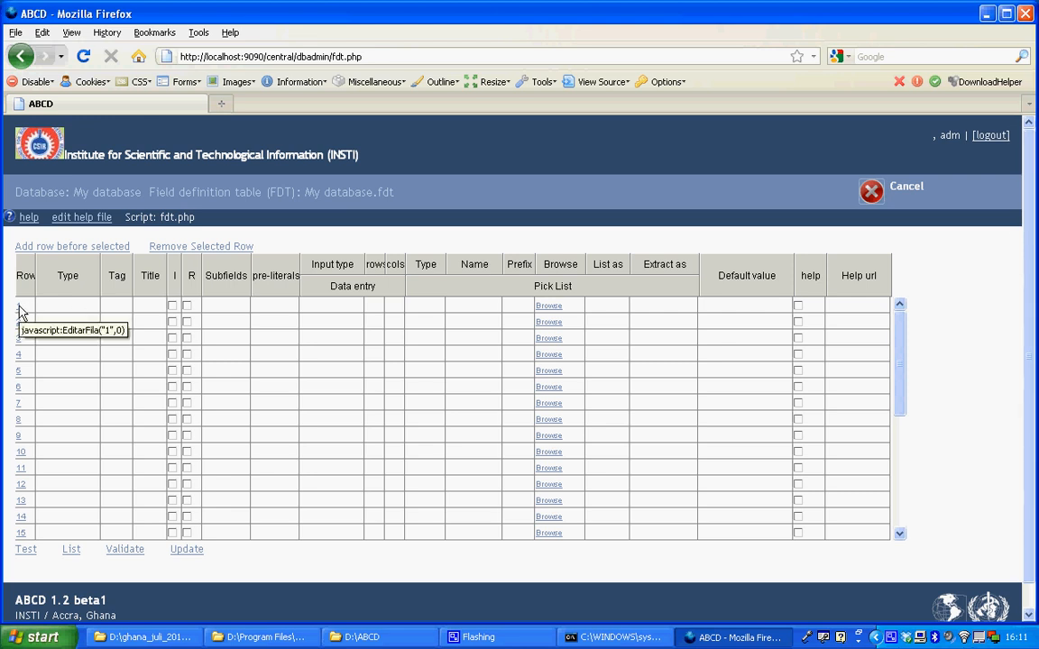
left_click(67, 305)
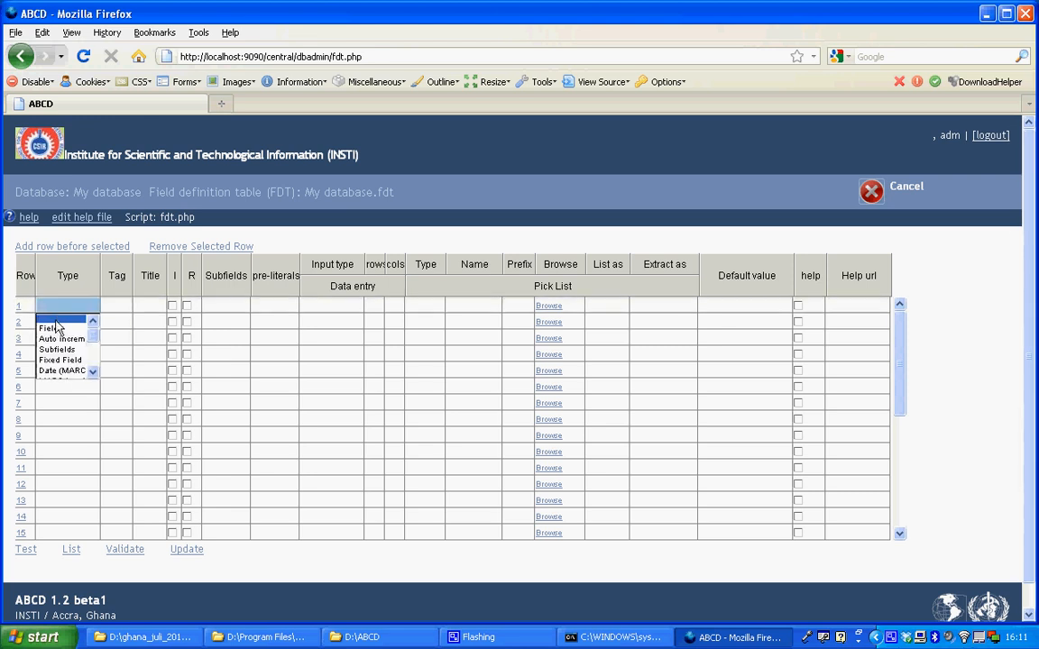
left_click(50, 328)
type("1")
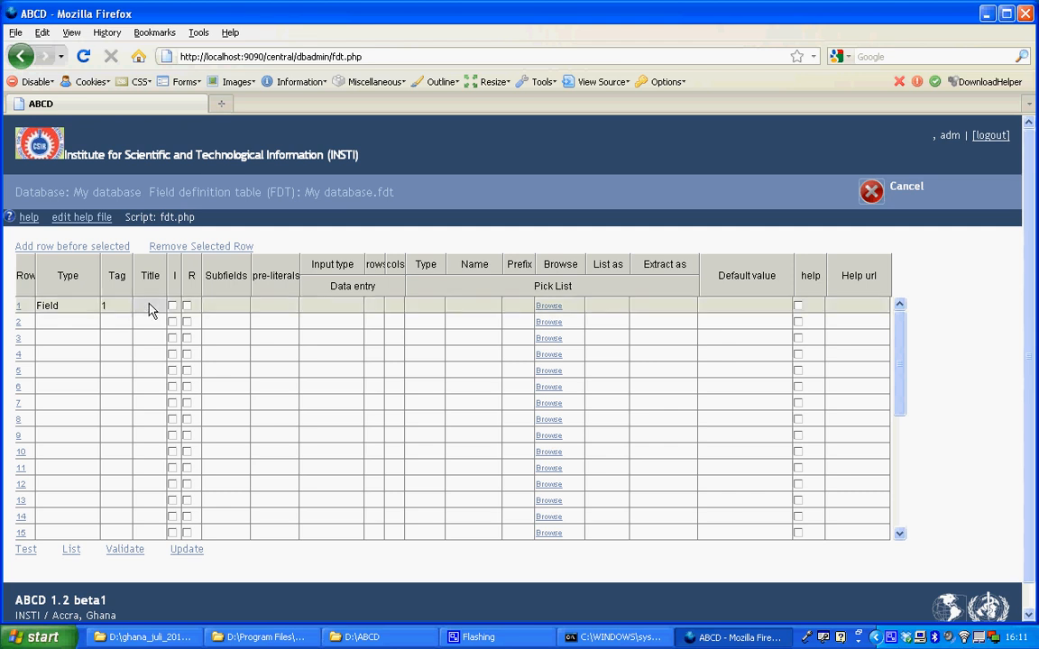
type("N")
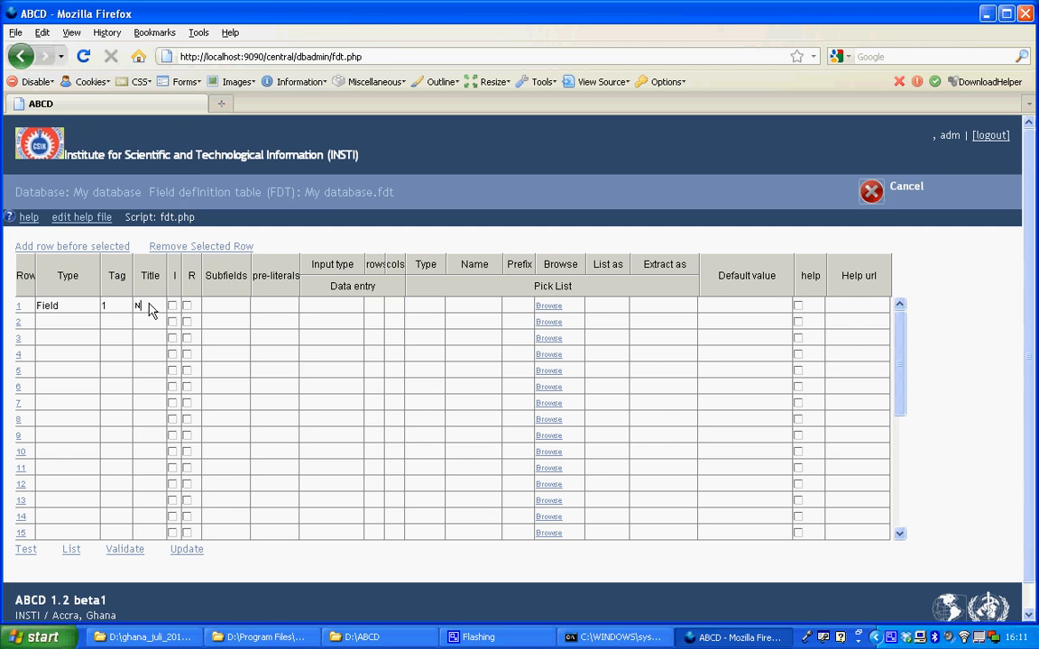
type("ame")
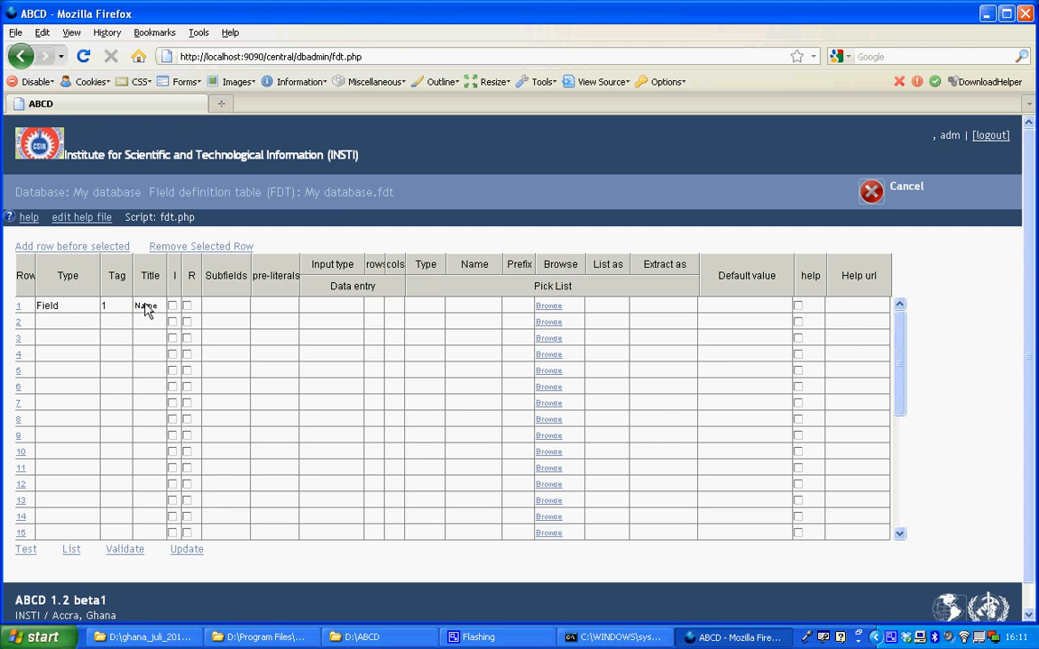
mouse_move(72, 326)
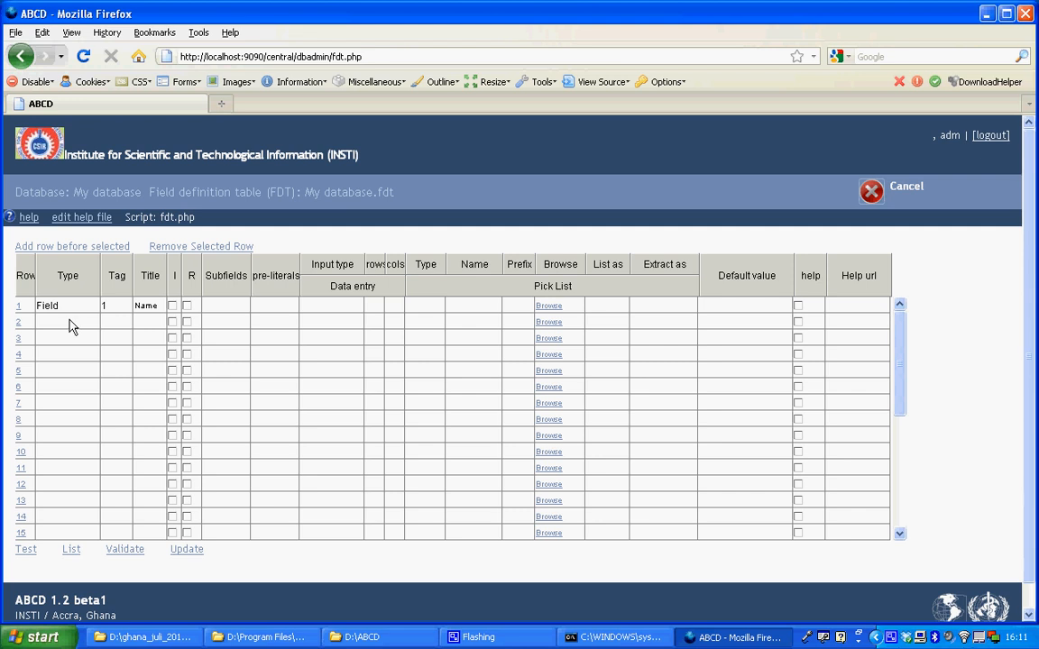
mouse_move(311, 310)
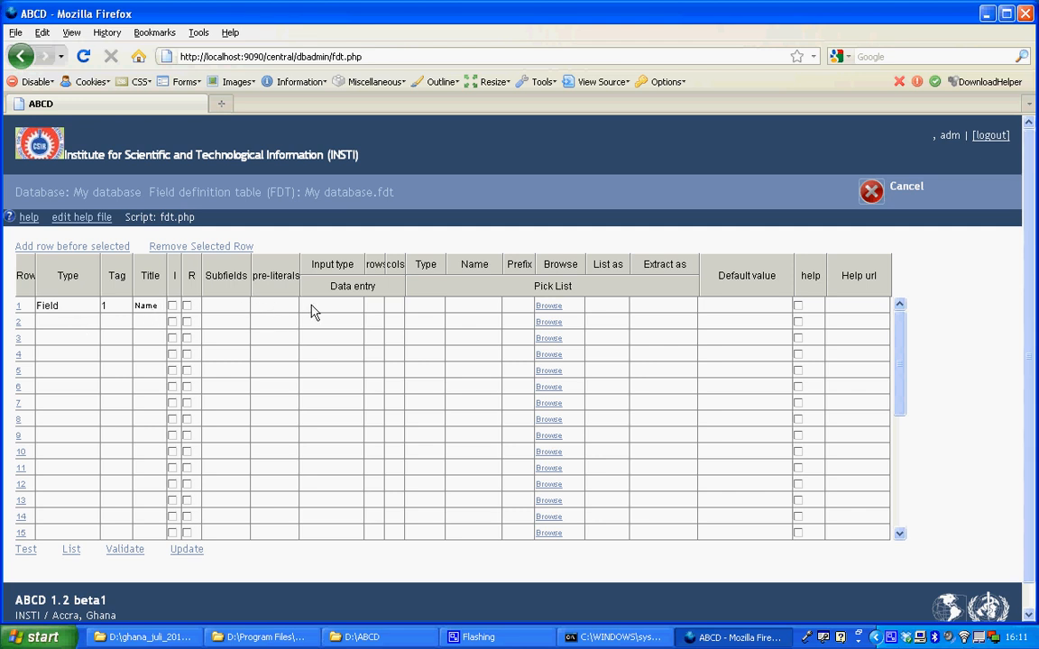
mouse_move(676, 317)
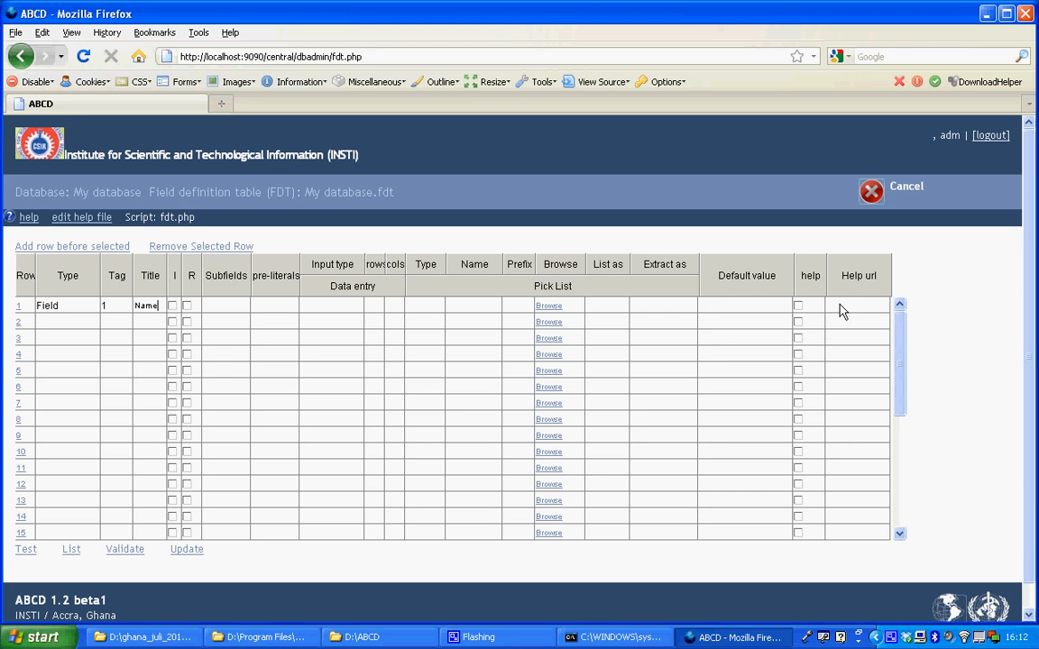
mouse_move(38, 321)
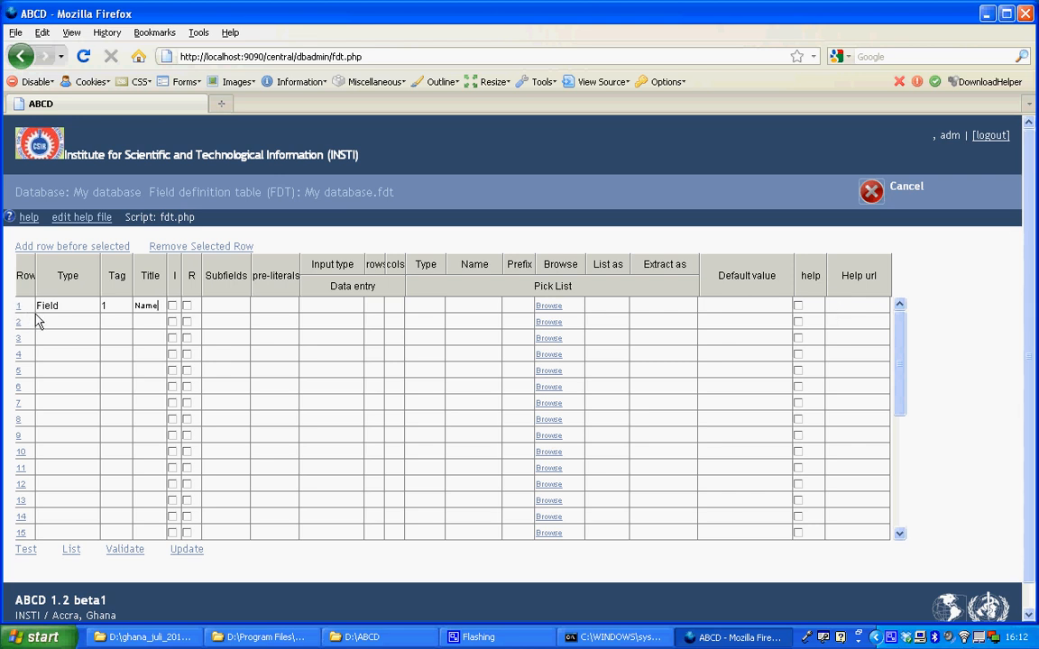
Make row 2 a Field with tag 2 titled Telephone number
left_click(65, 321)
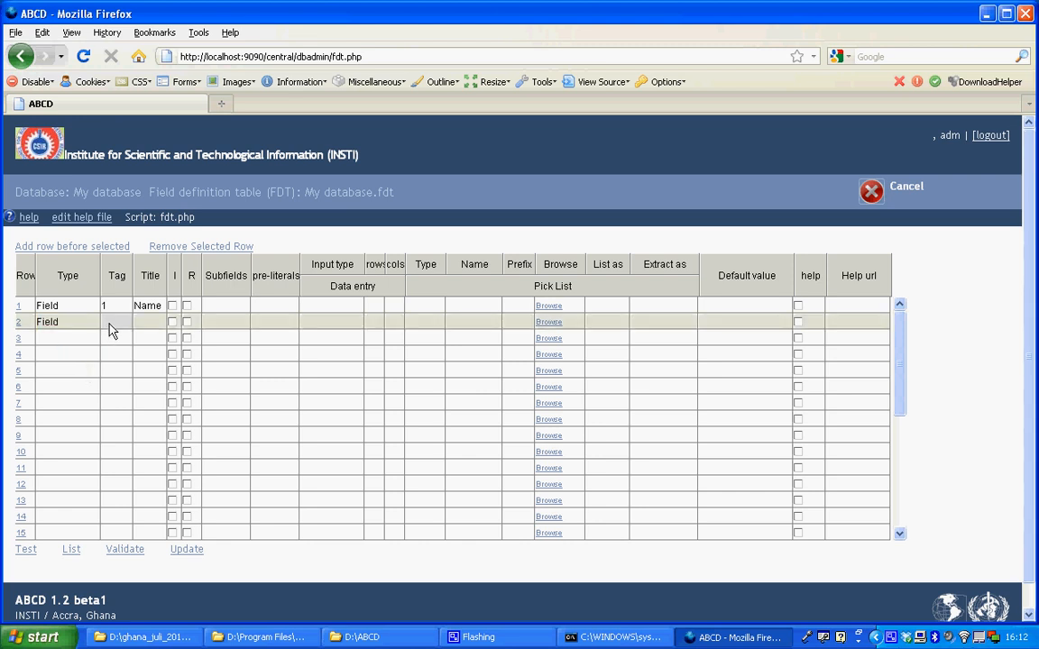
type("2")
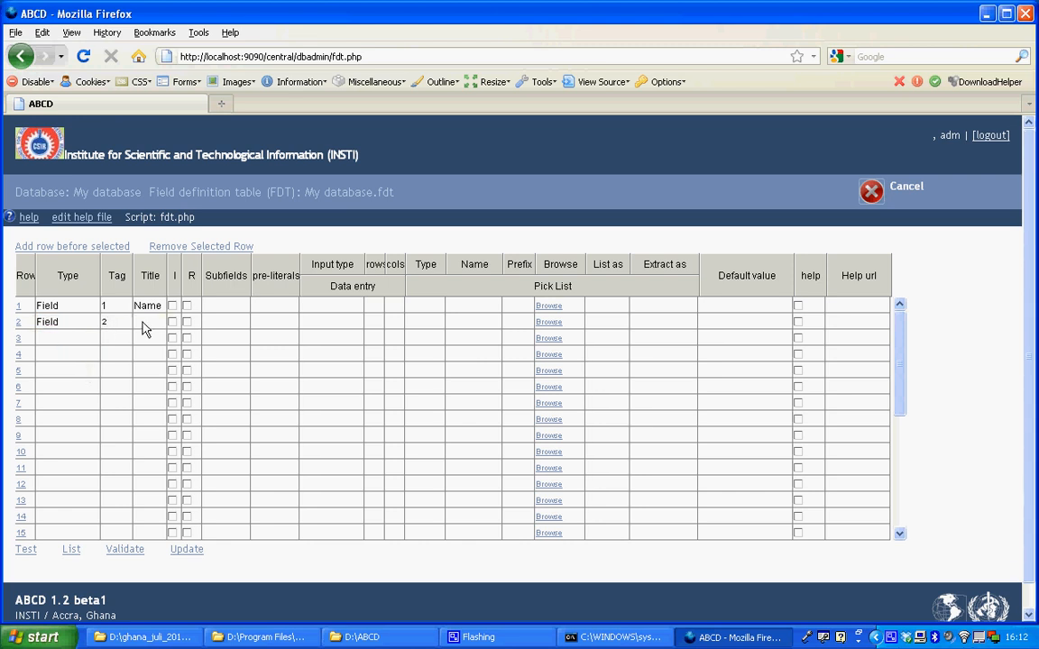
type("T")
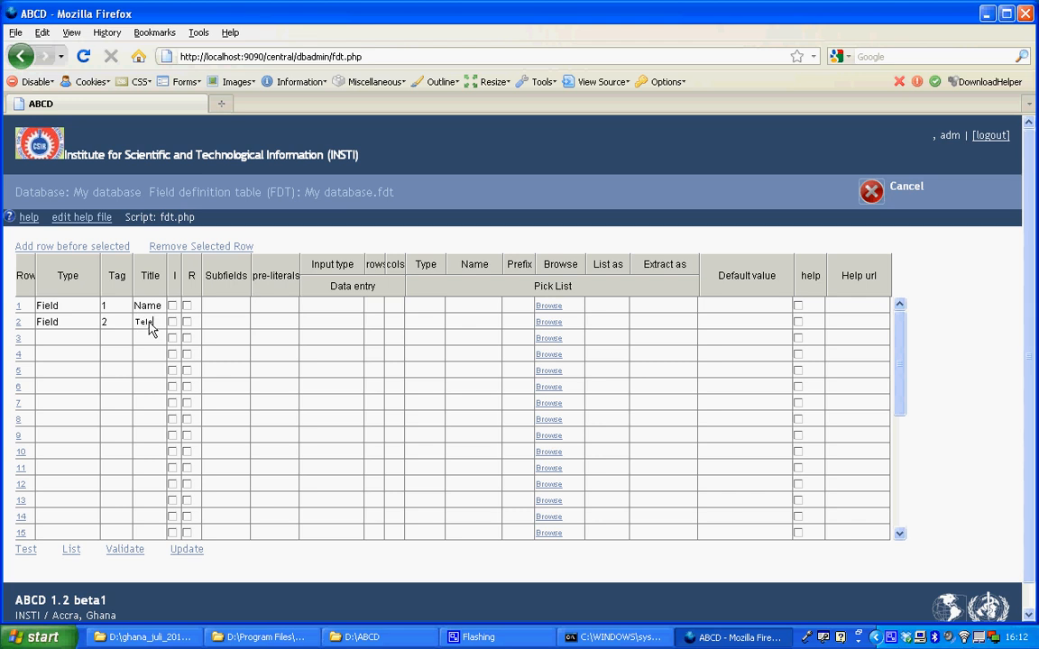
type("elepho")
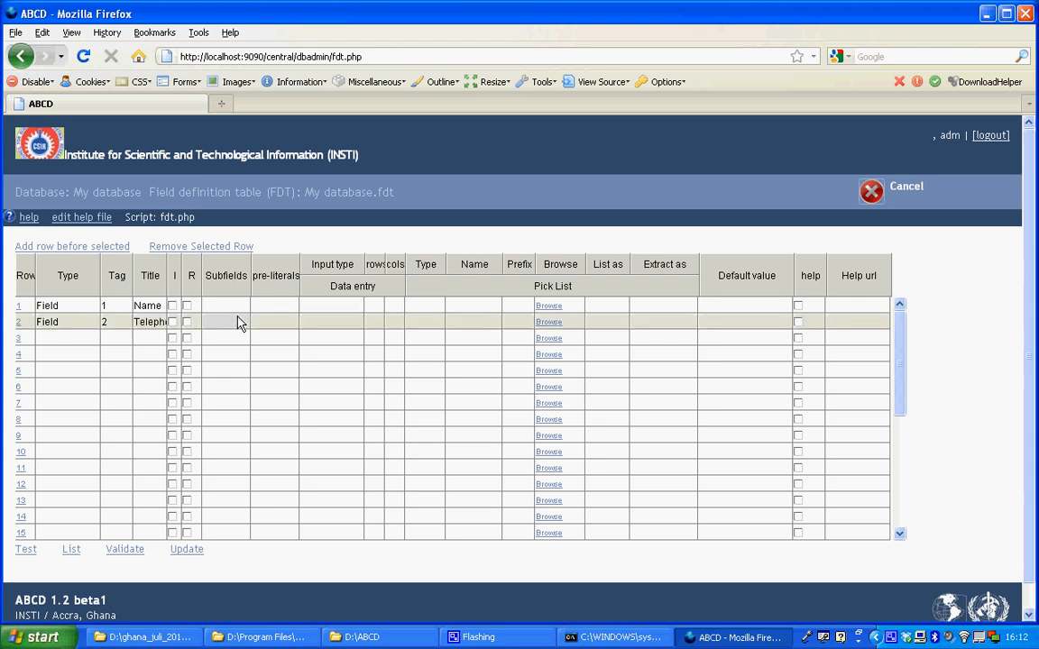
left_click(226, 321)
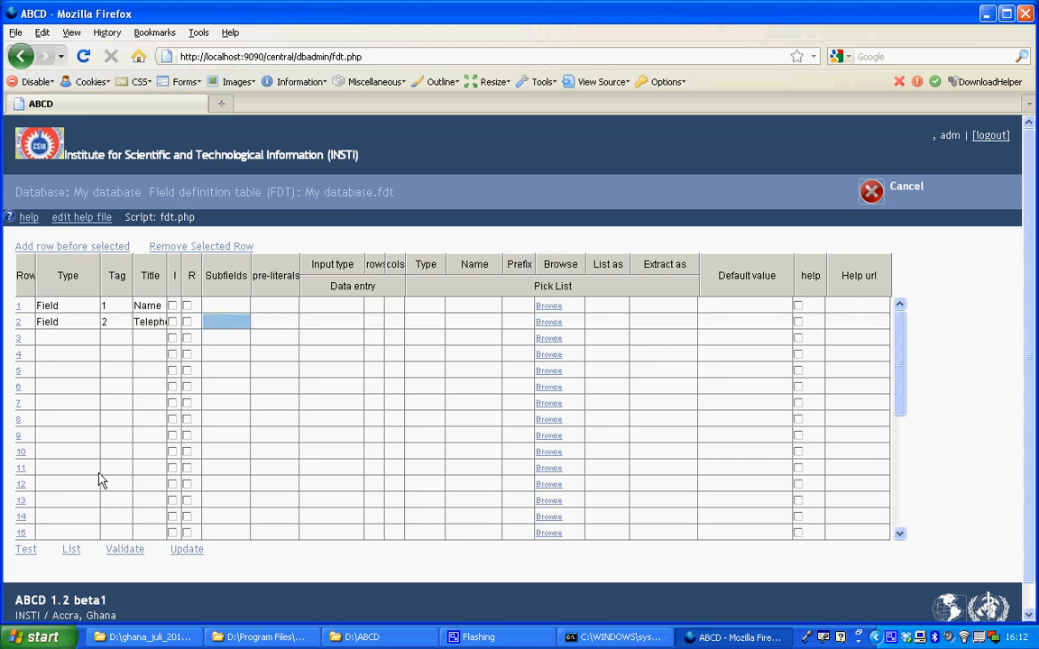
mouse_move(55, 555)
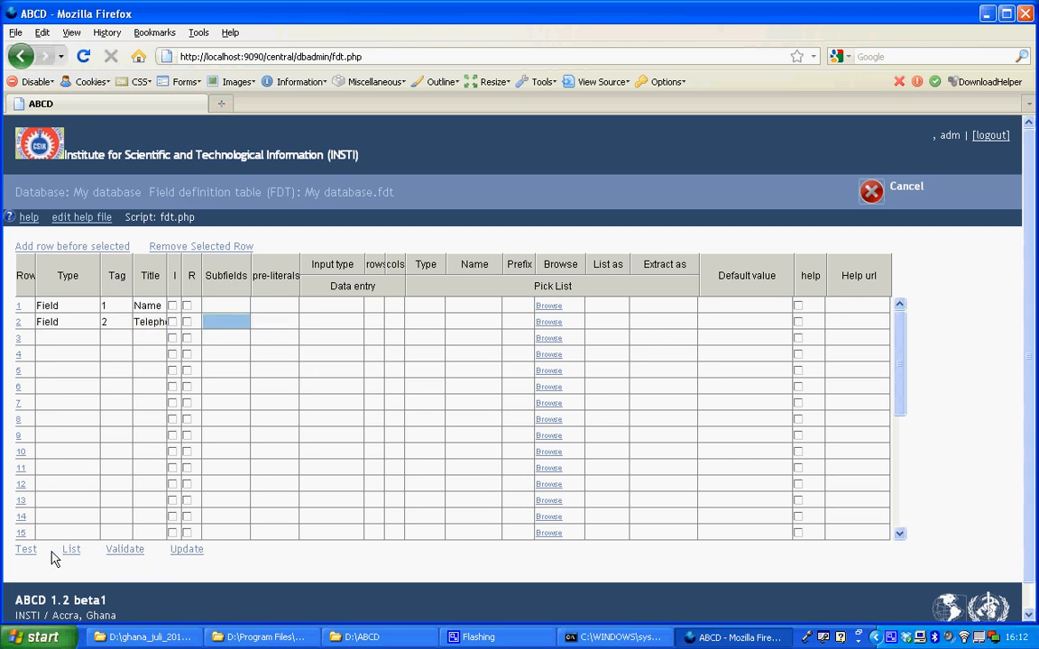
mouse_move(125, 561)
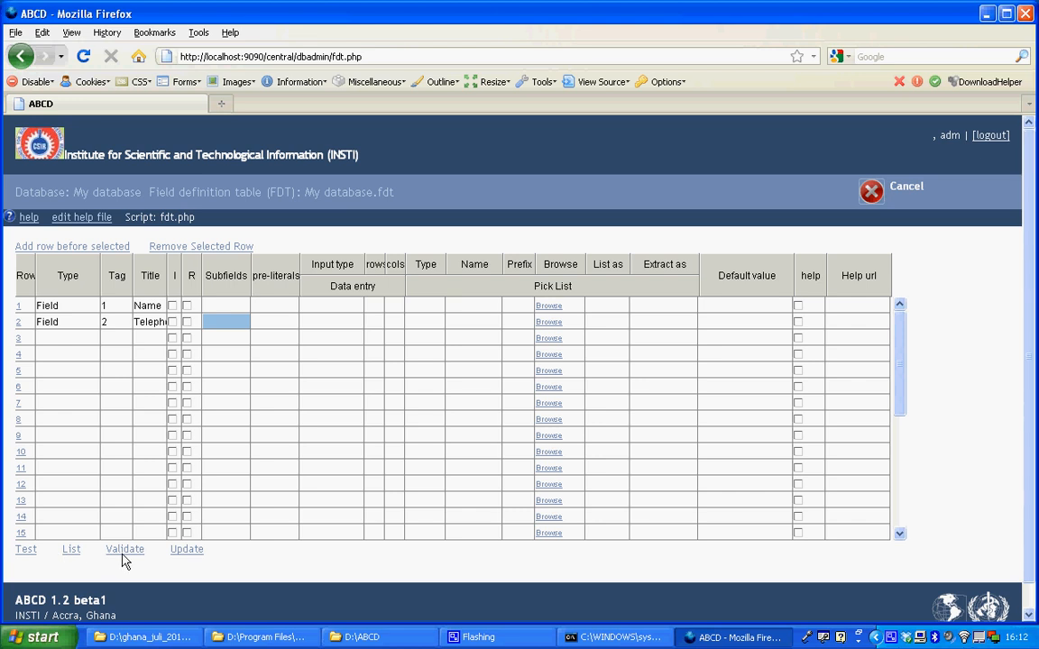
mouse_move(184, 559)
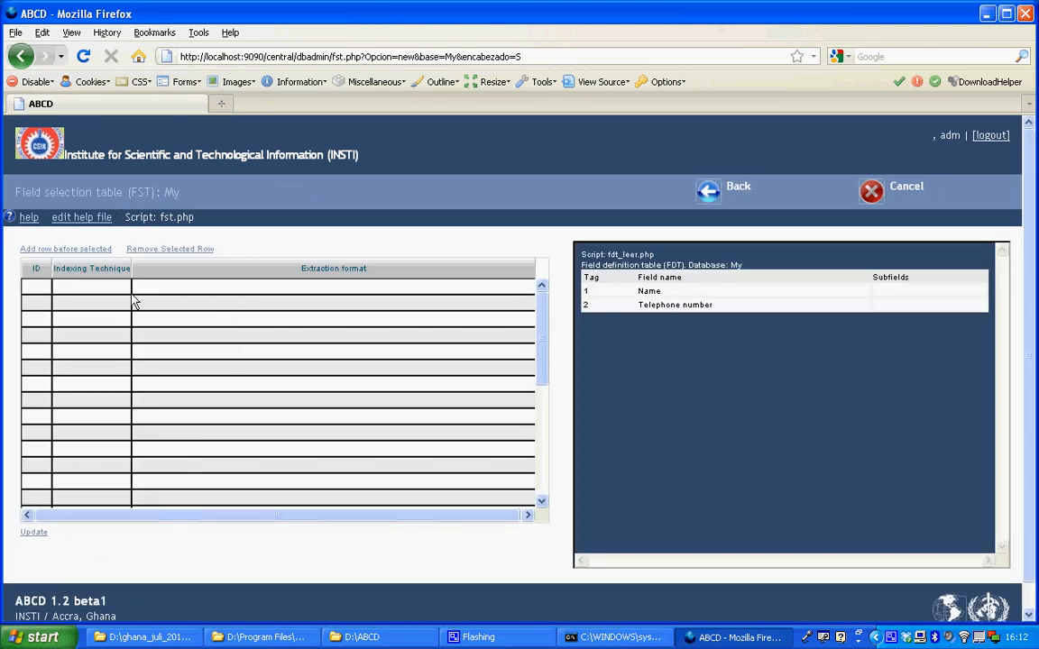
mouse_move(99, 296)
type("1")
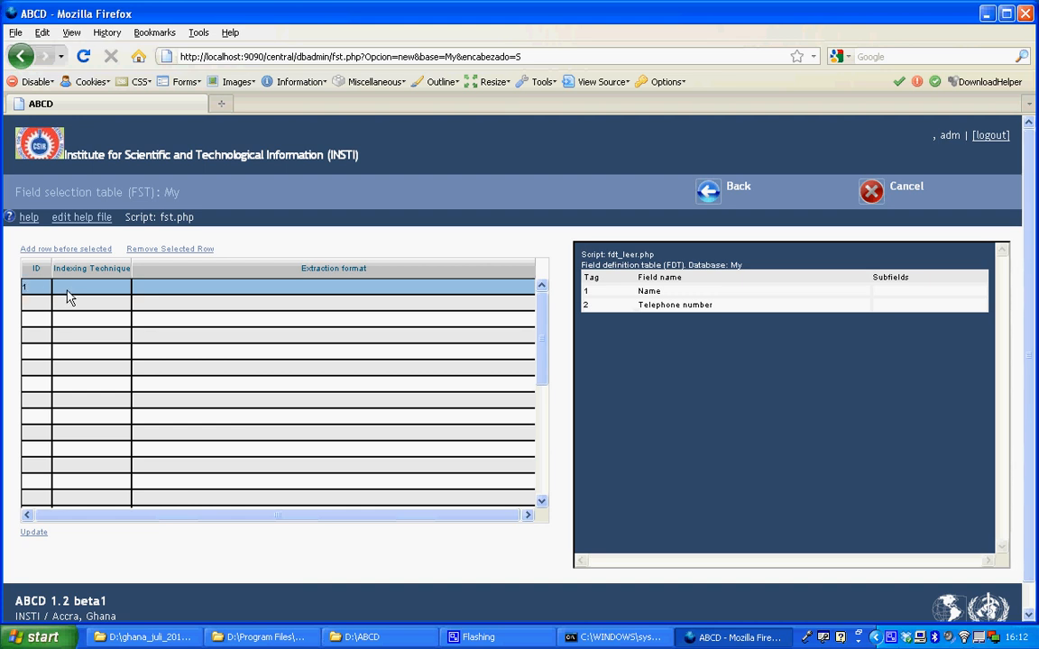
Set row 1 of the field selection table to indexing technique 5 (prefix)subfield
left_click(87, 291)
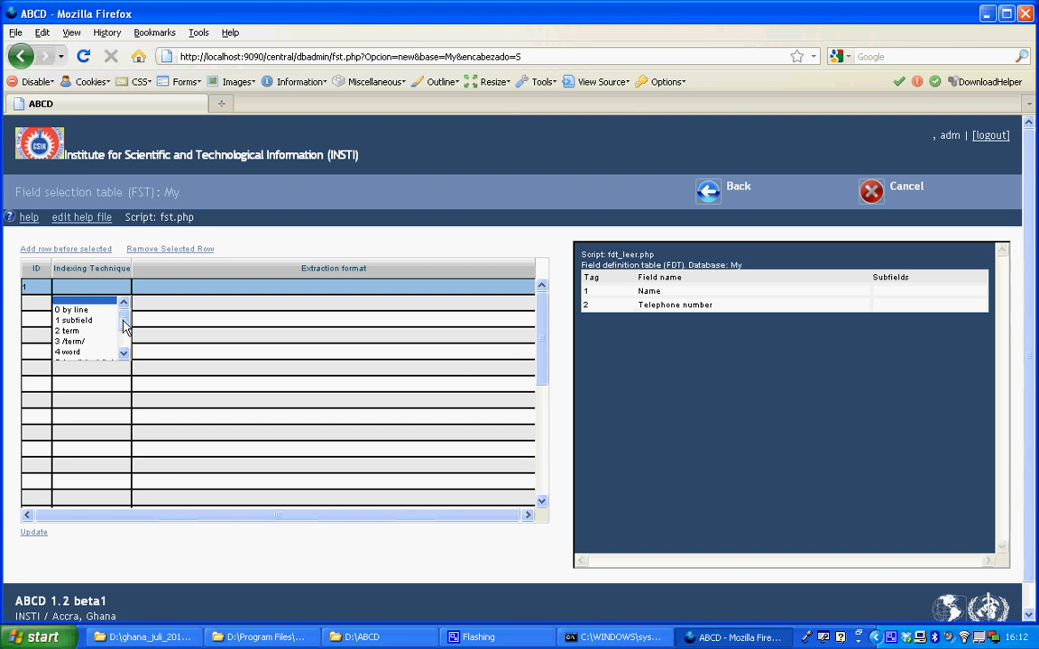
scroll("down", 3)
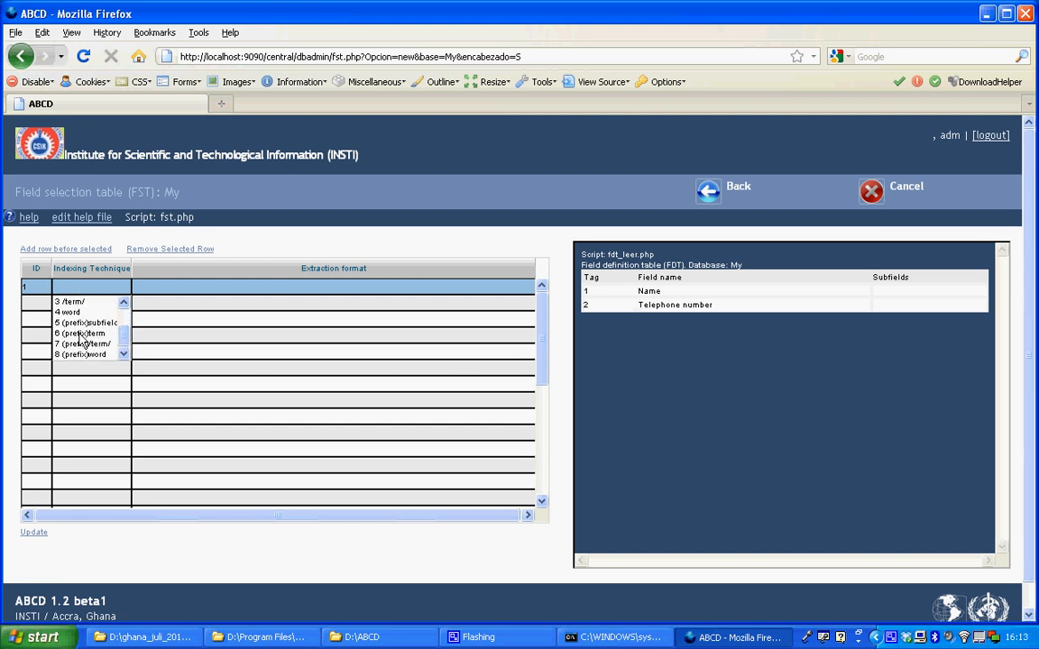
left_click(79, 323)
type("'/")
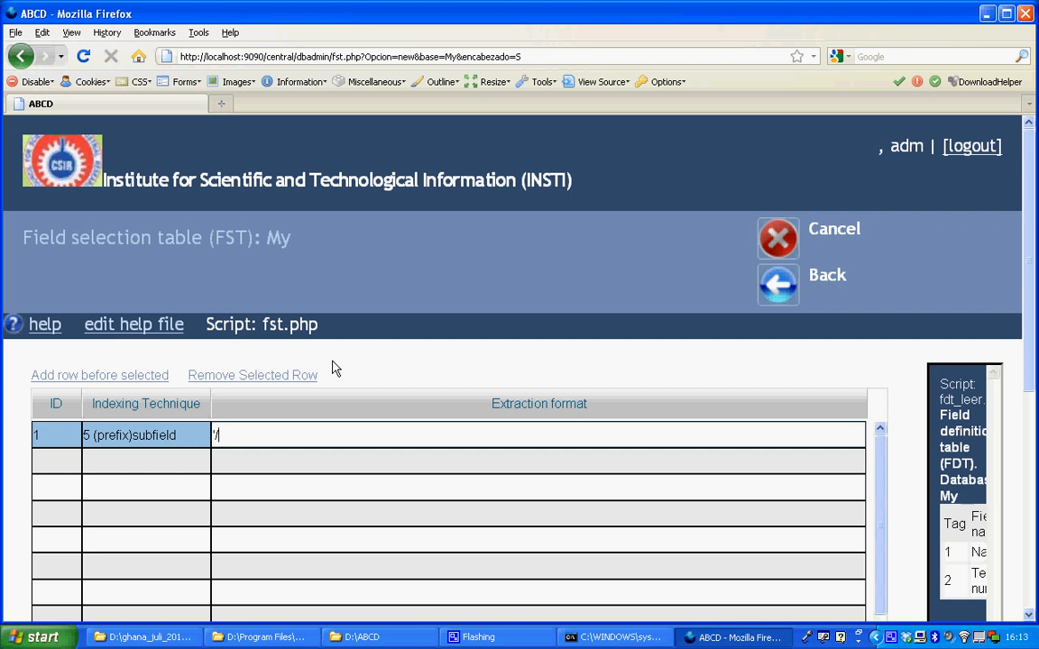
Enter extraction format NA_ for row 1 and add row 2 as 5 (prefix)subfield with TE_ format
type("NA_")
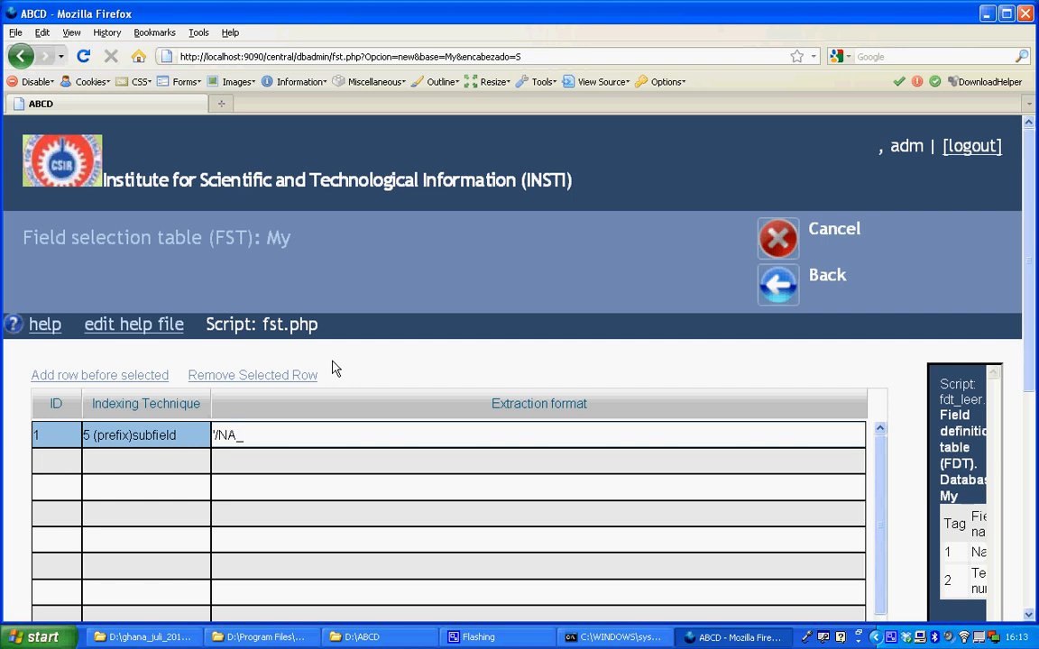
type("/.")
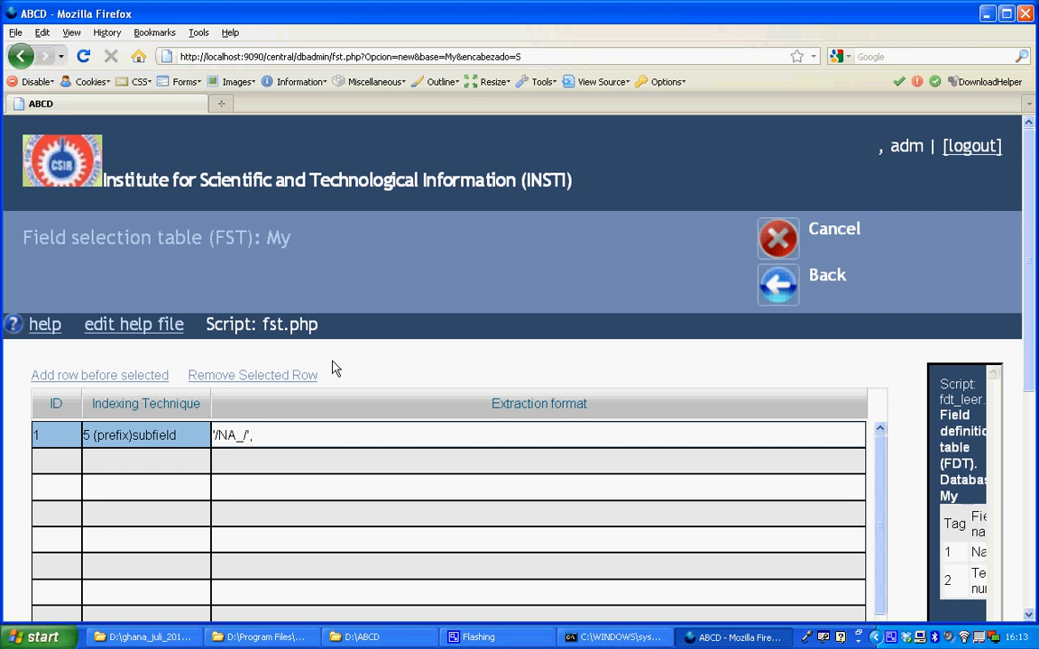
type("v1")
left_click(57, 460)
type("2")
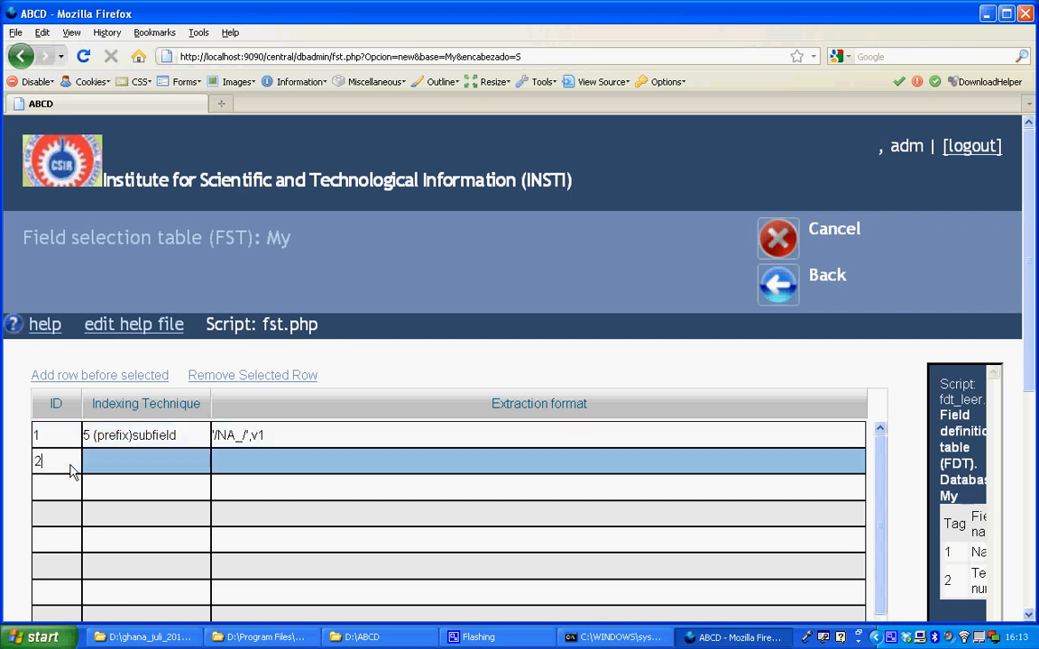
left_click(144, 462)
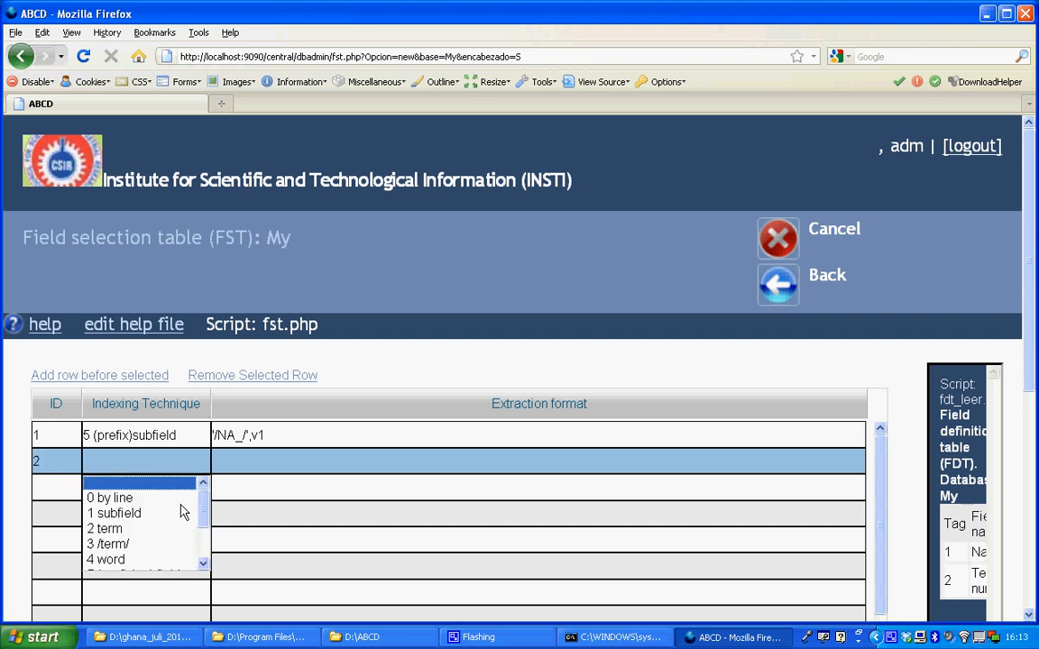
scroll("down", 3)
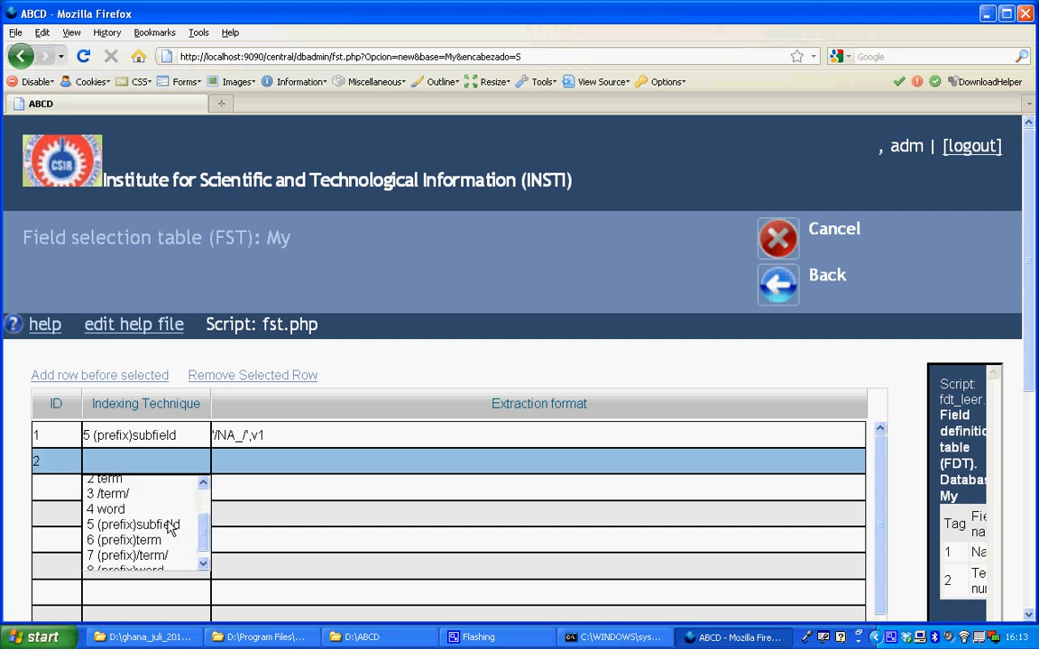
left_click(136, 523)
type("'/")
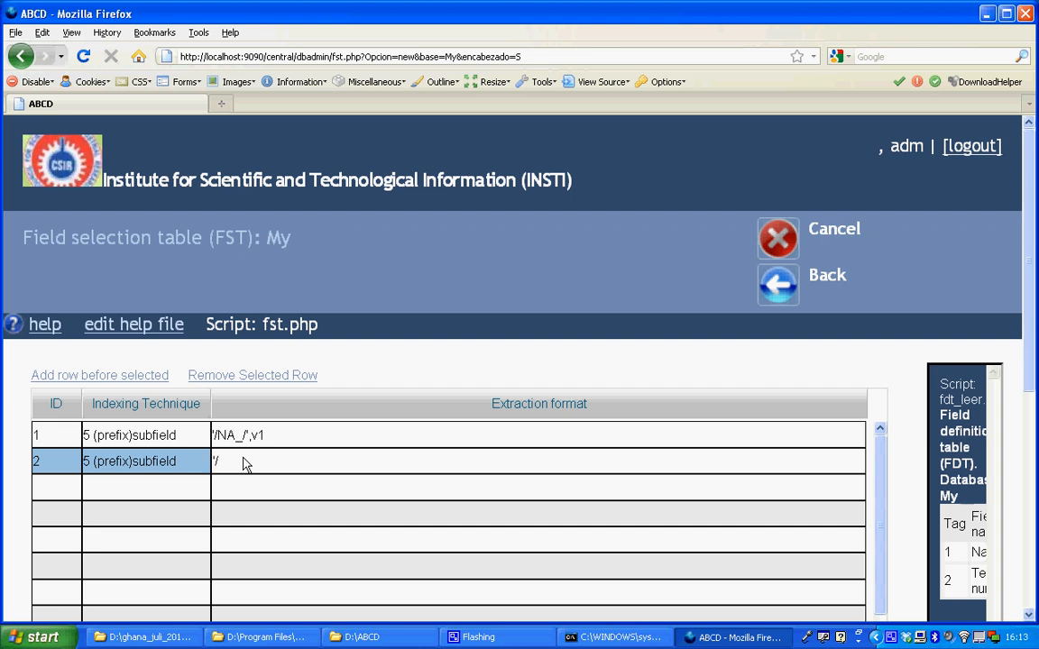
type("TE")
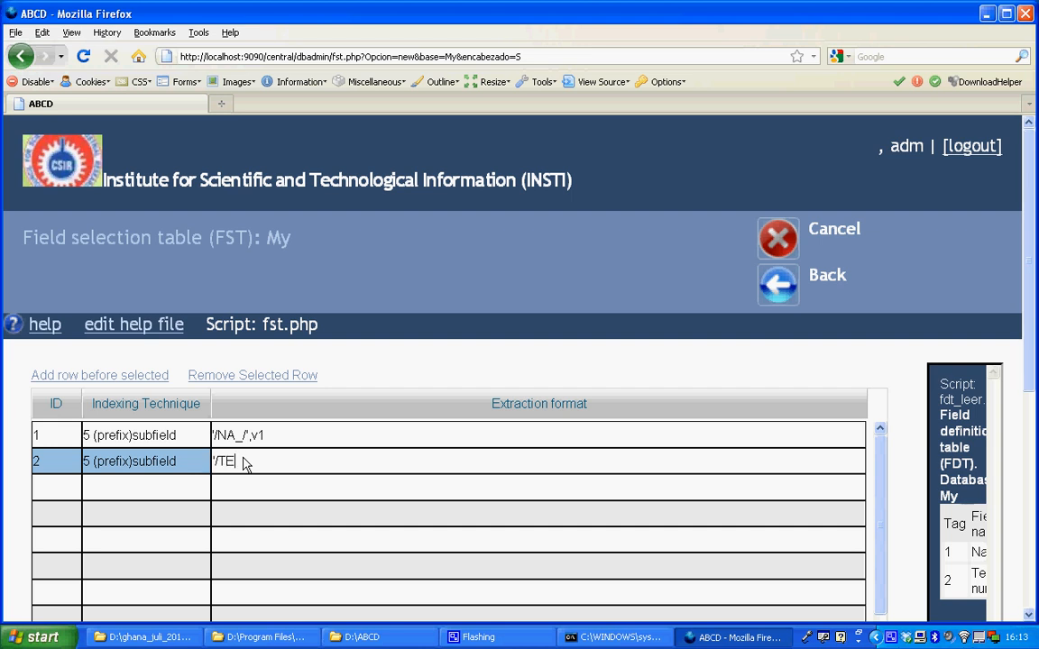
type("_")
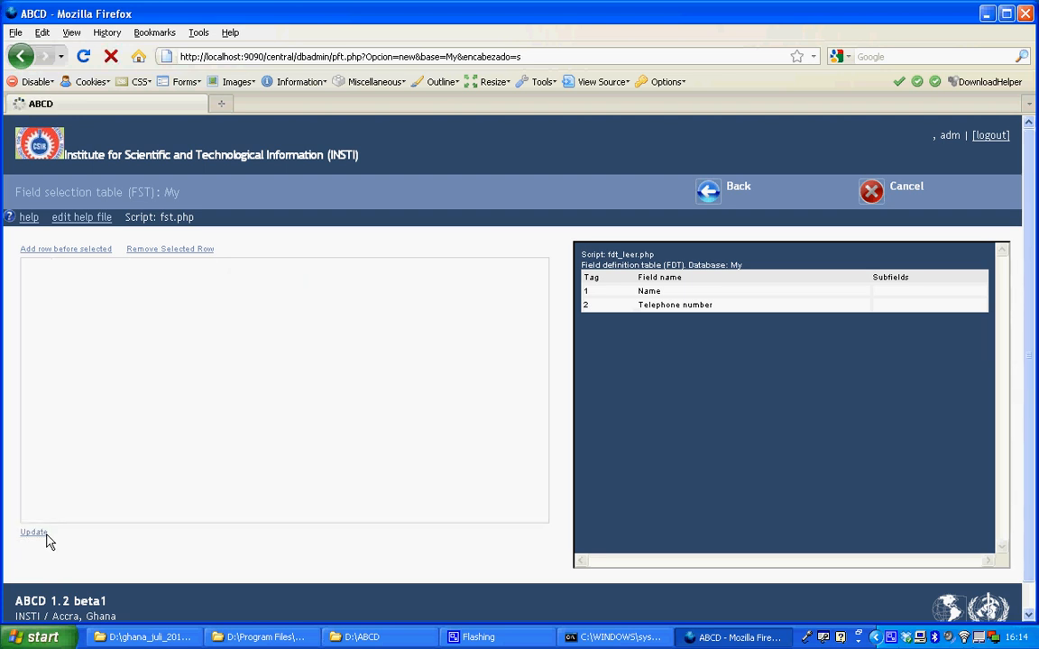
Save the field selection table and move Name and Telephone number into the display output list
left_click(32, 534)
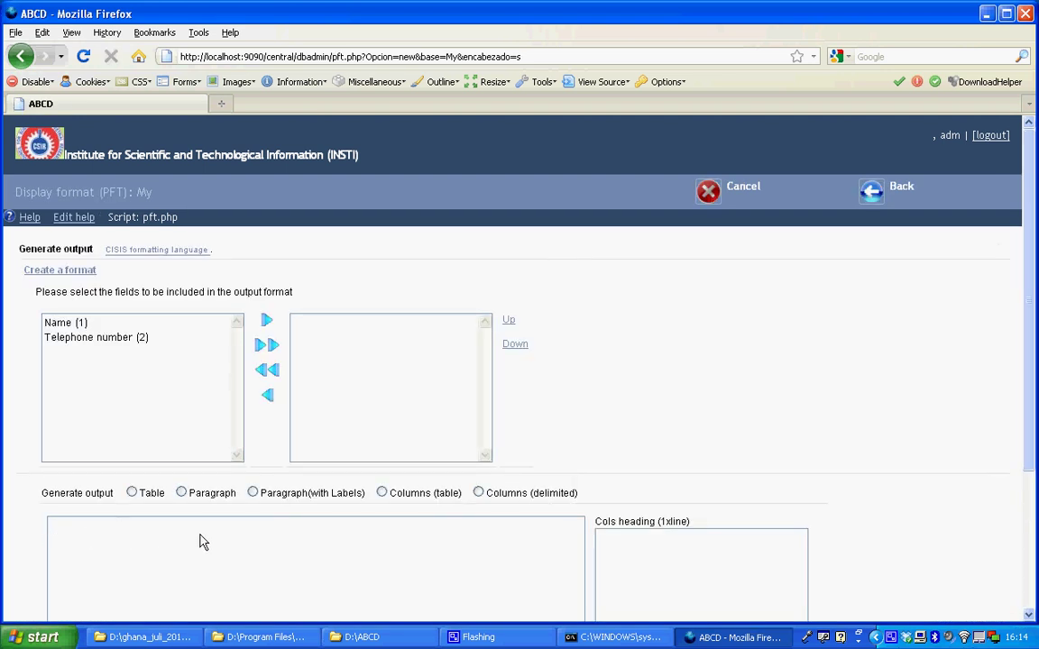
mouse_move(98, 411)
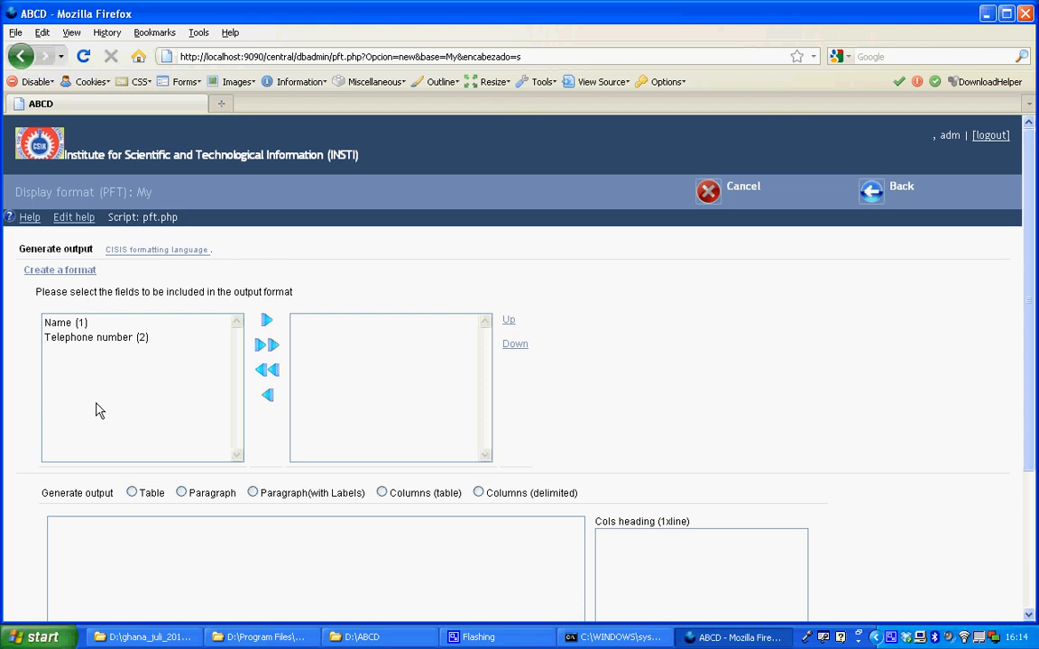
mouse_move(156, 242)
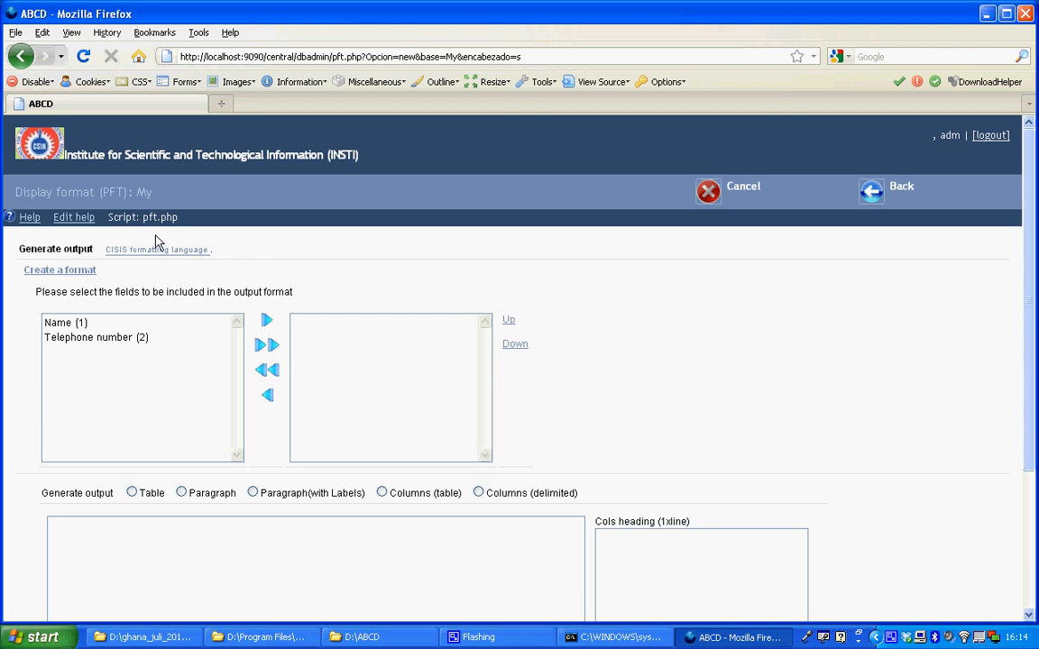
mouse_move(130, 244)
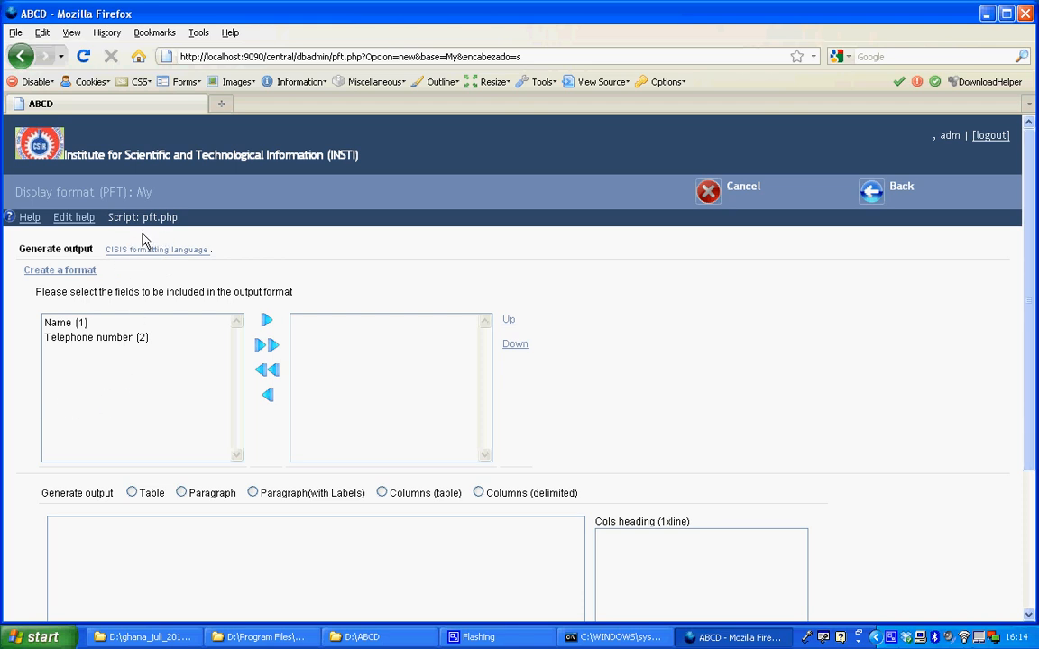
mouse_move(141, 295)
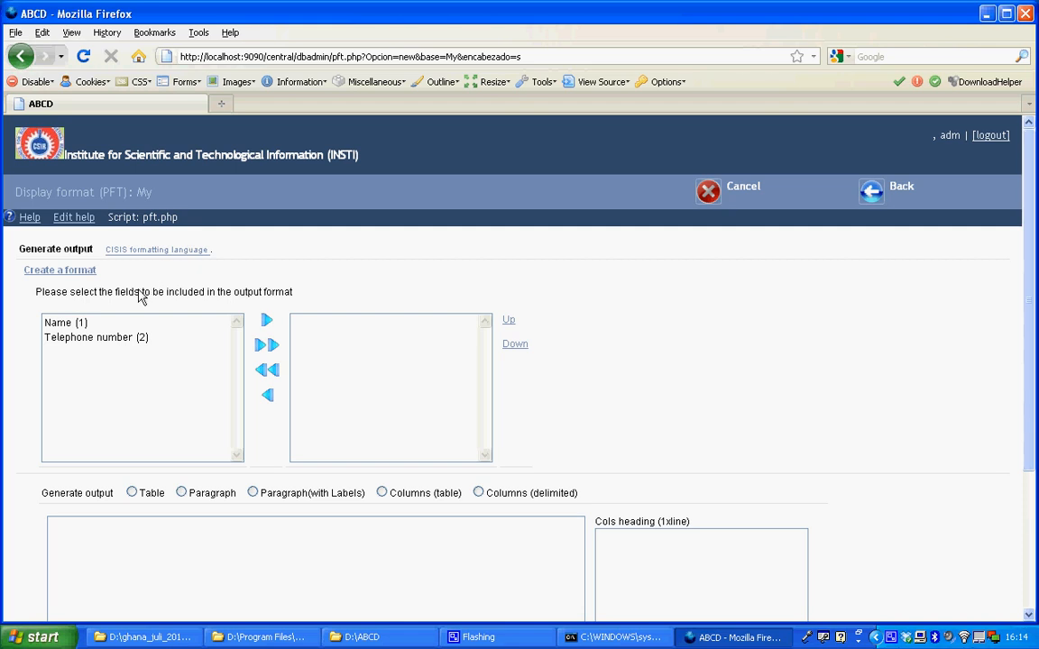
mouse_move(153, 352)
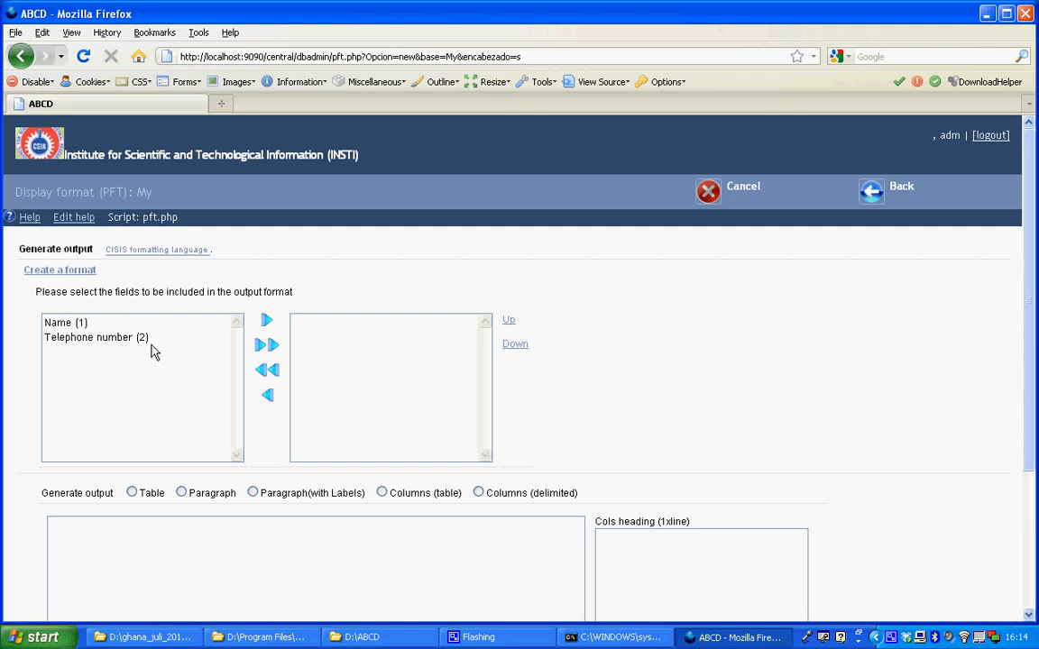
left_click(61, 323)
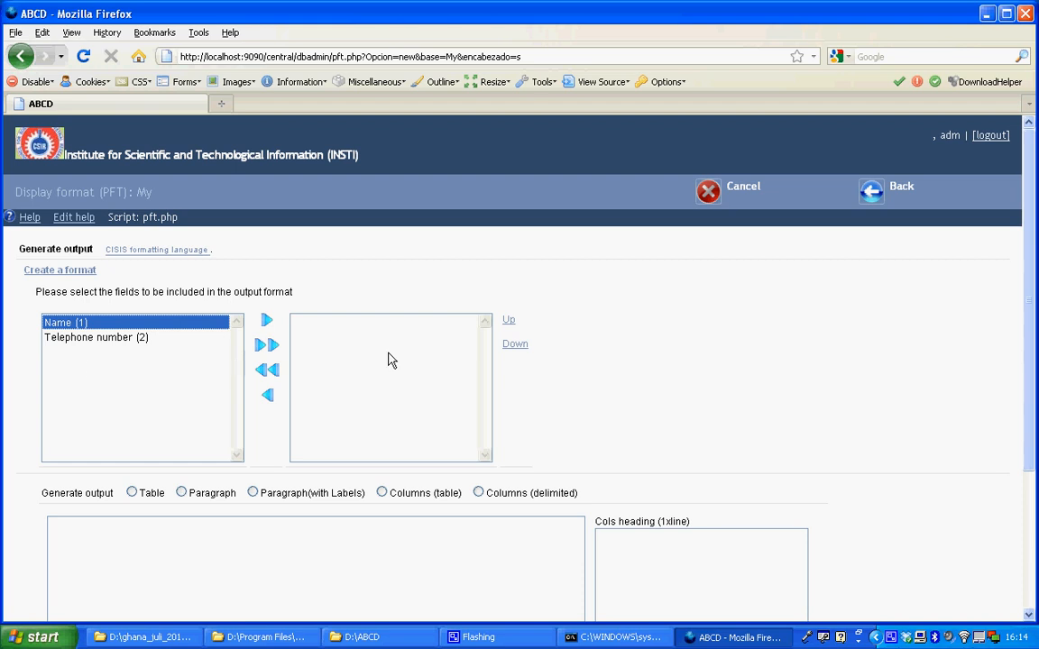
mouse_move(397, 432)
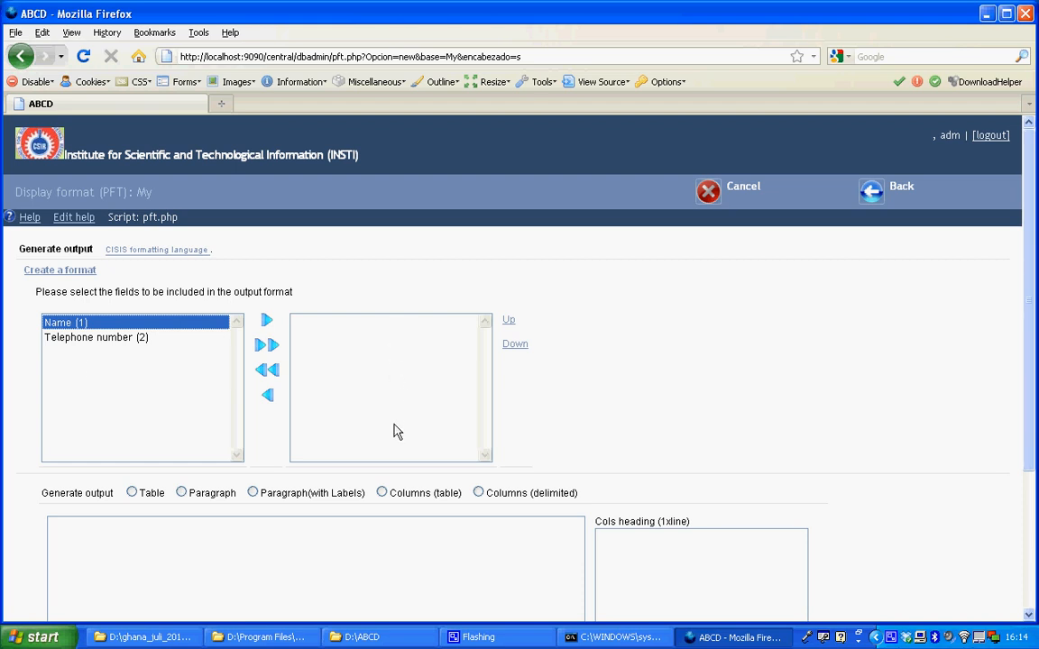
mouse_move(397, 429)
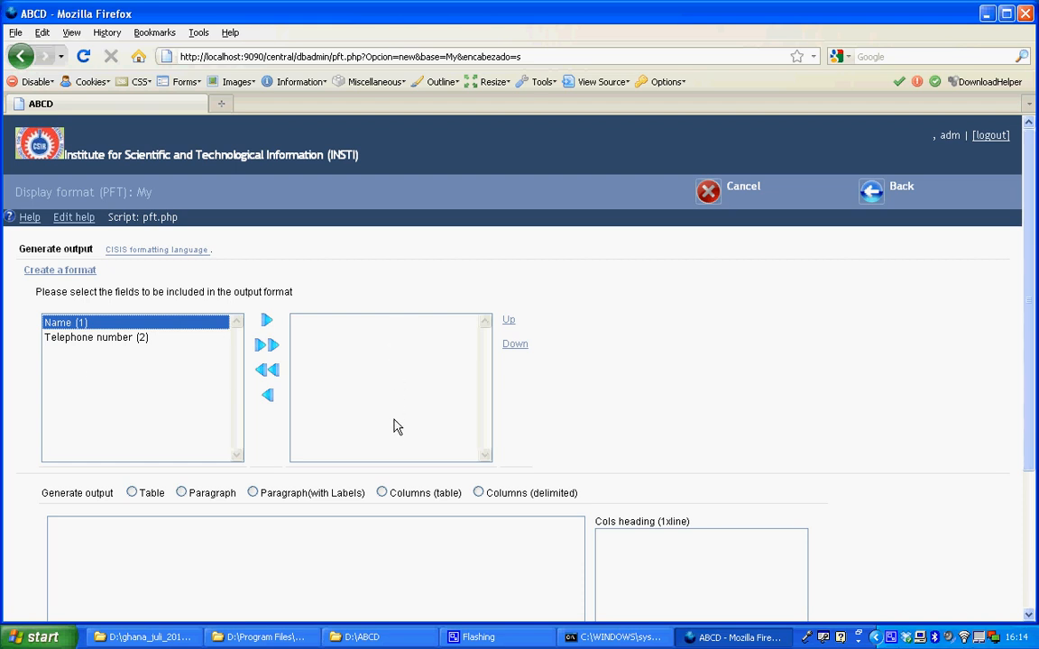
mouse_move(393, 408)
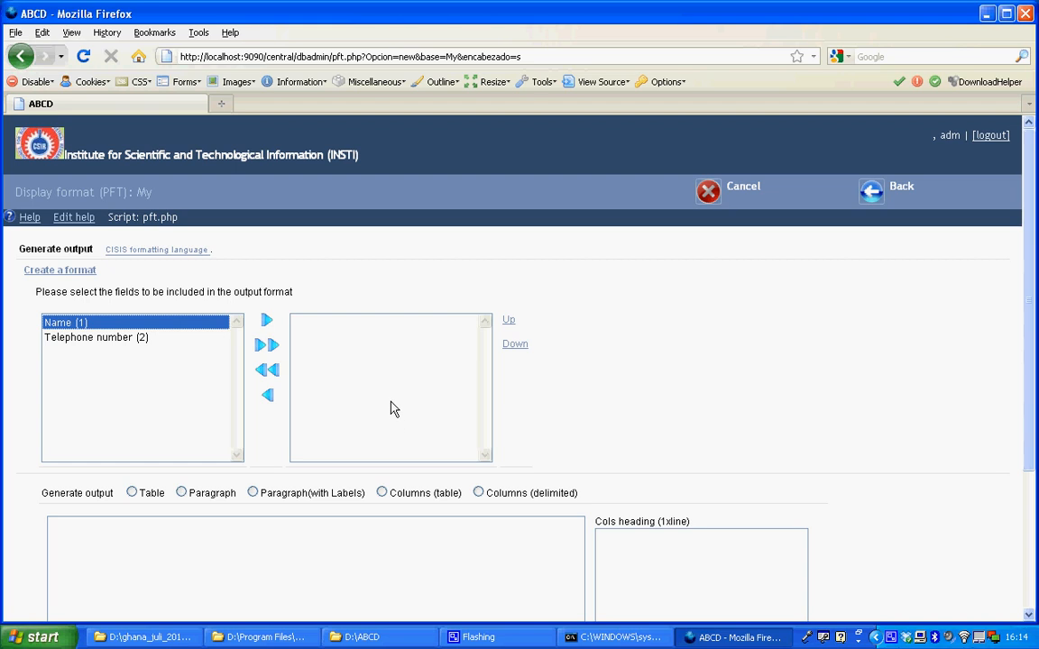
mouse_move(394, 401)
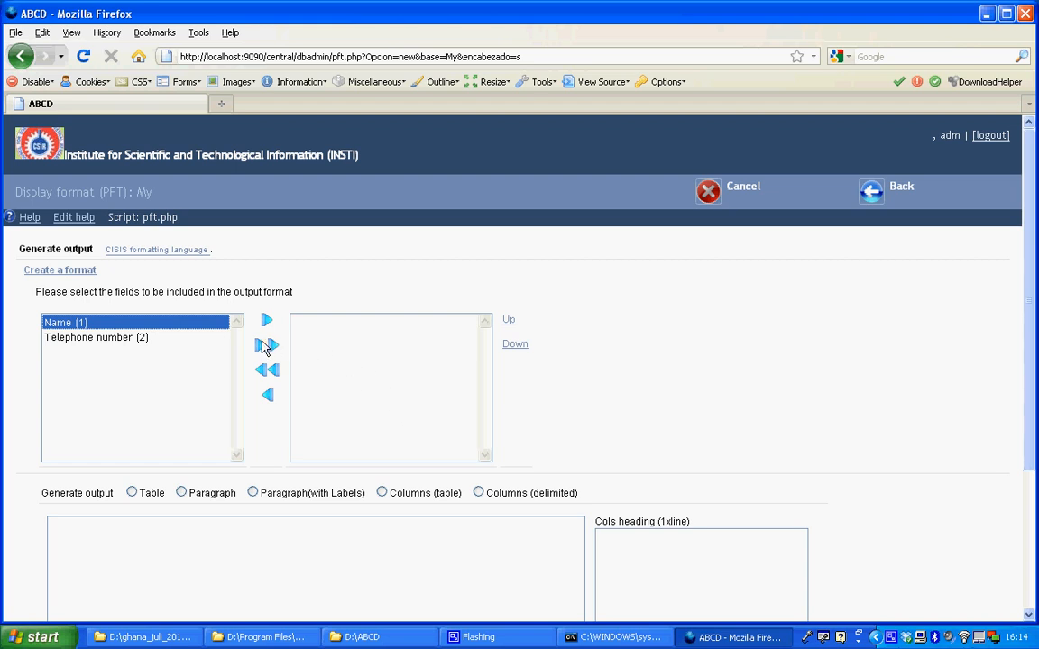
left_click(267, 346)
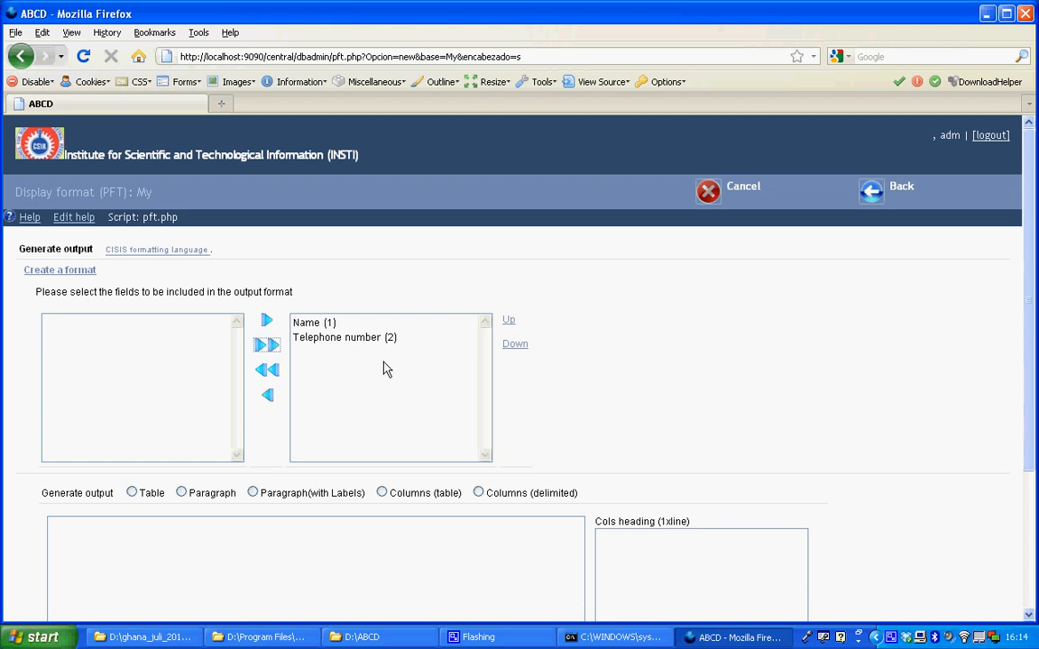
scroll("down", 3)
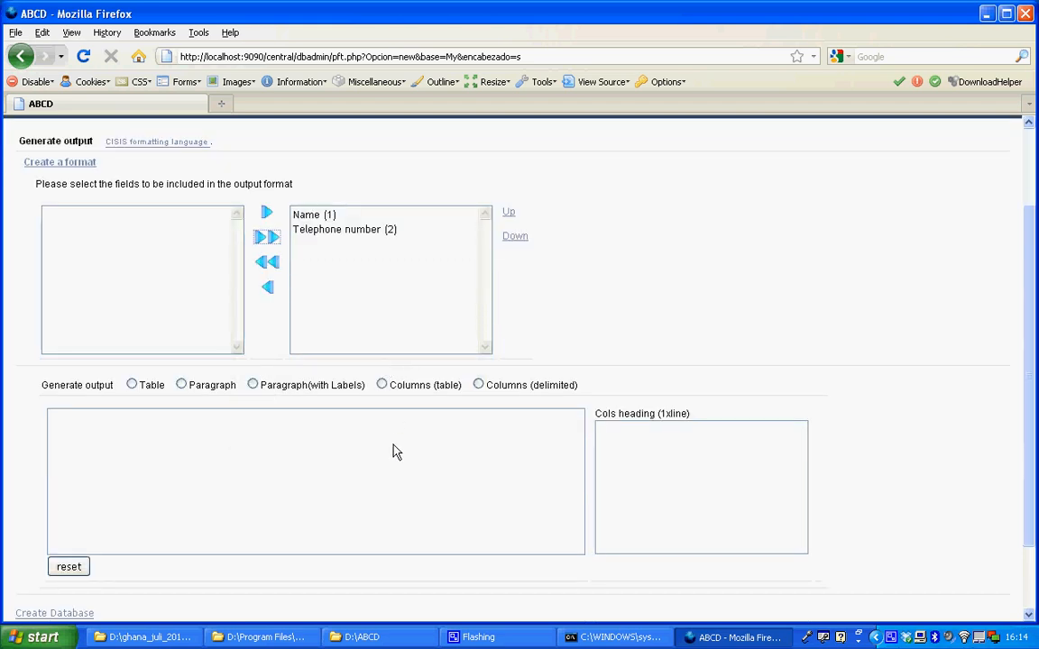
mouse_move(171, 430)
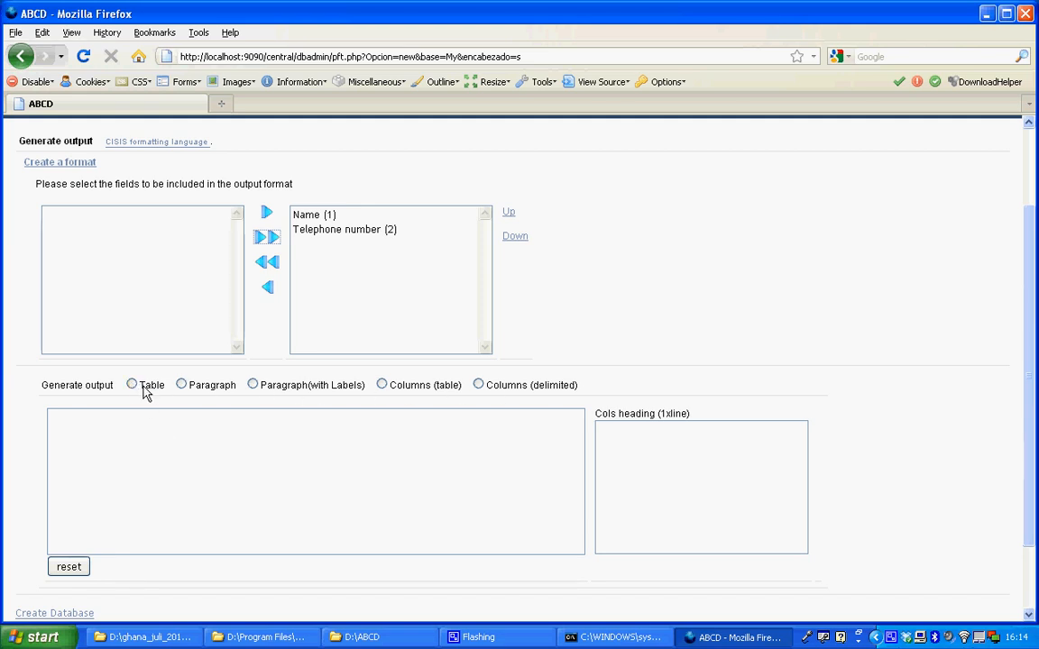
Generate the display format as a Table and start Create Database
left_click(132, 386)
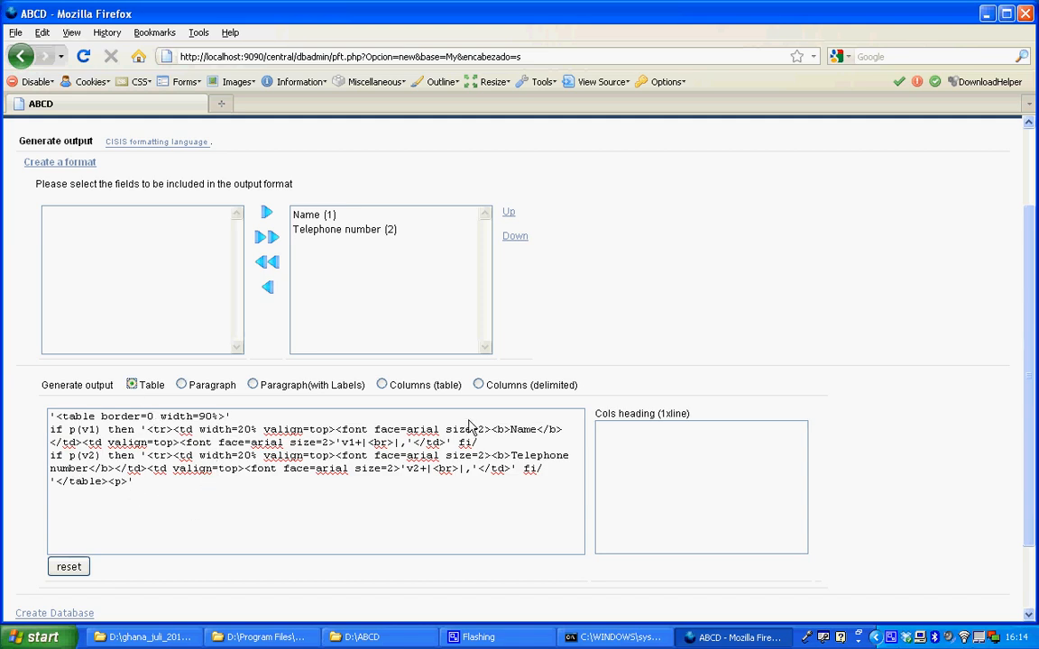
scroll("down", 3)
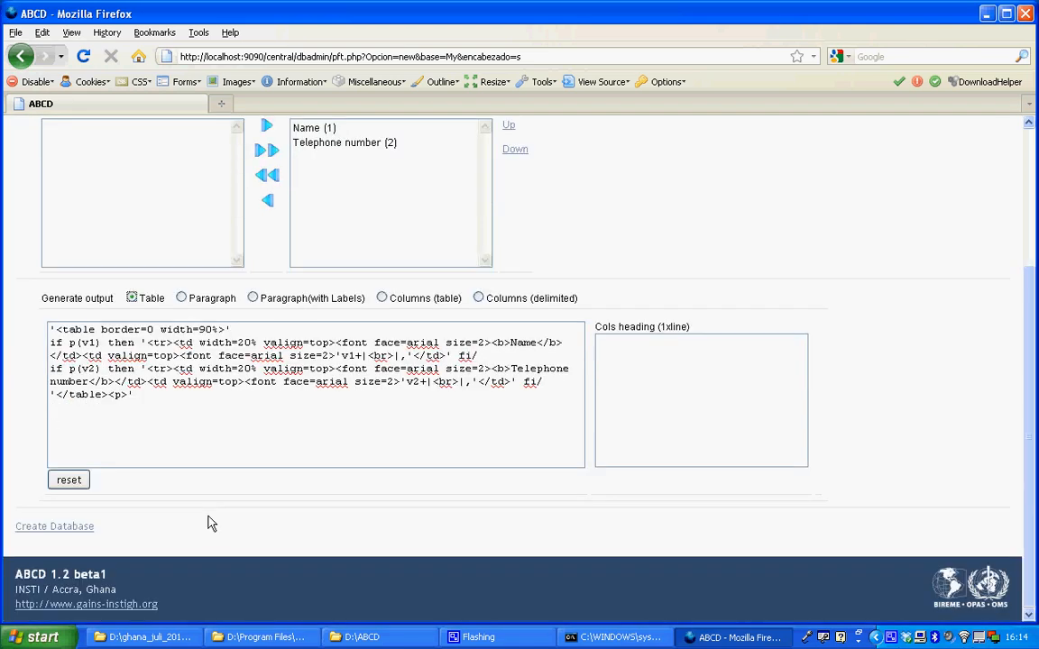
mouse_move(101, 527)
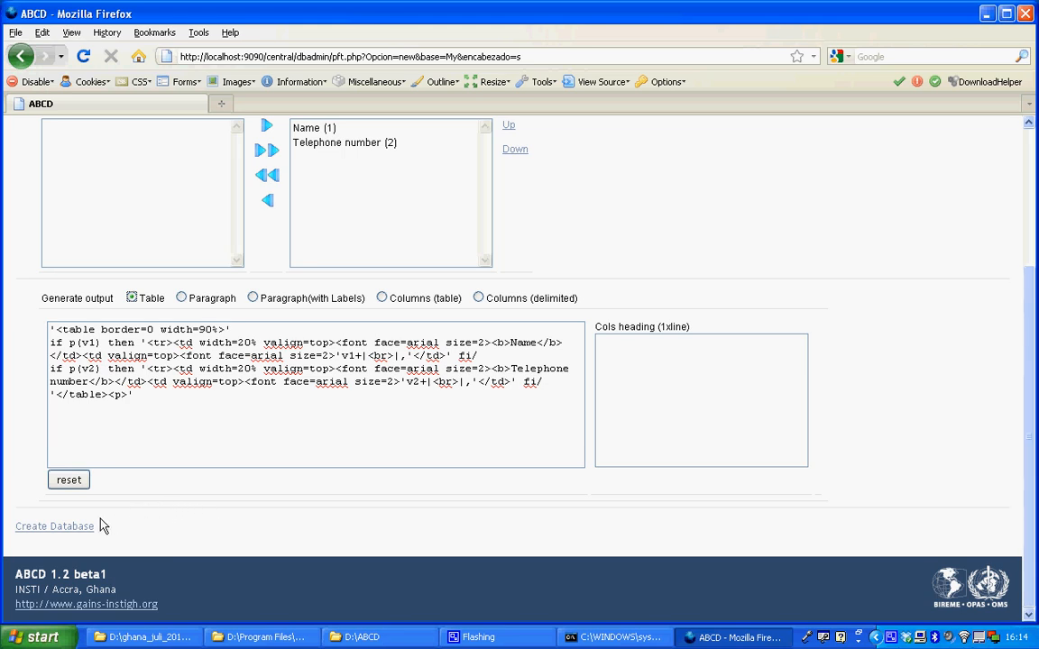
left_click(54, 527)
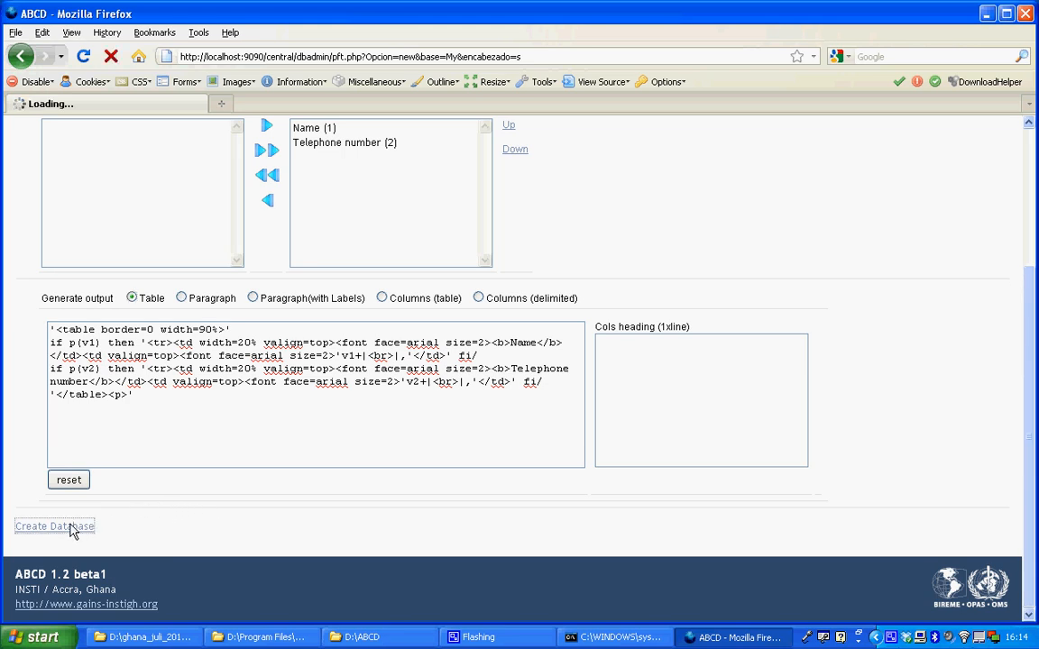
Submit database creation and review that FDT, FST and PFT were saved
left_click(55, 526)
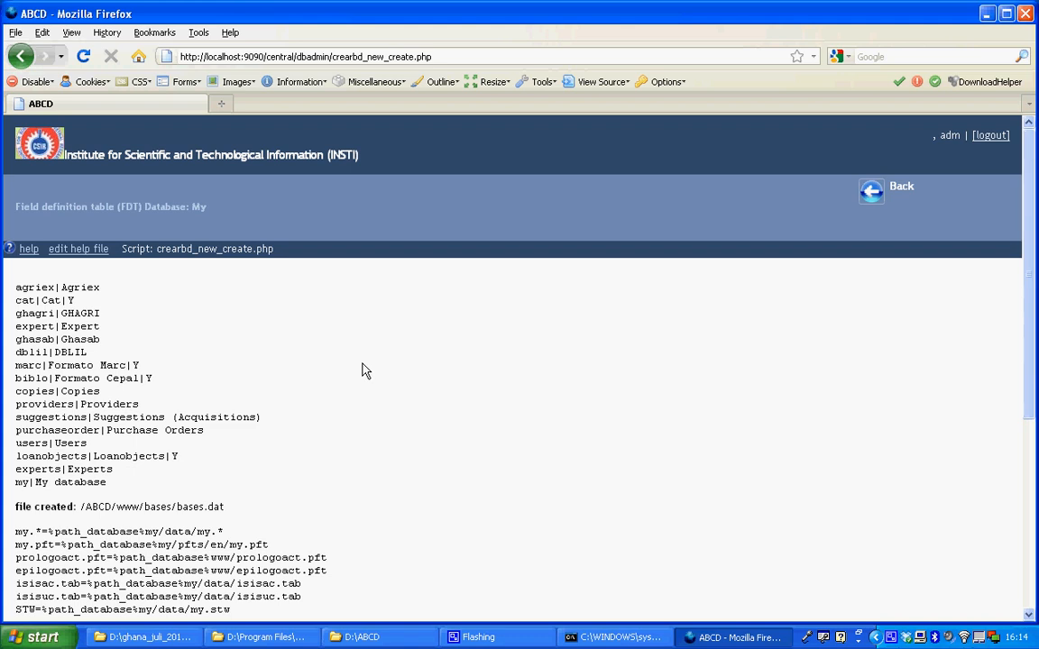
scroll("down", 3)
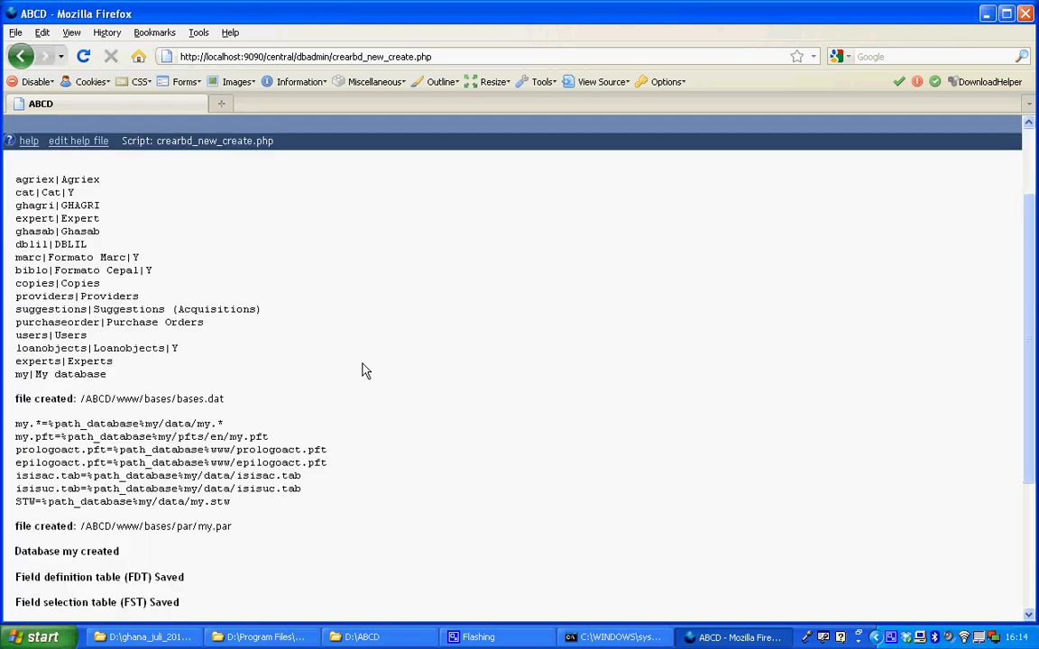
scroll("down", 3)
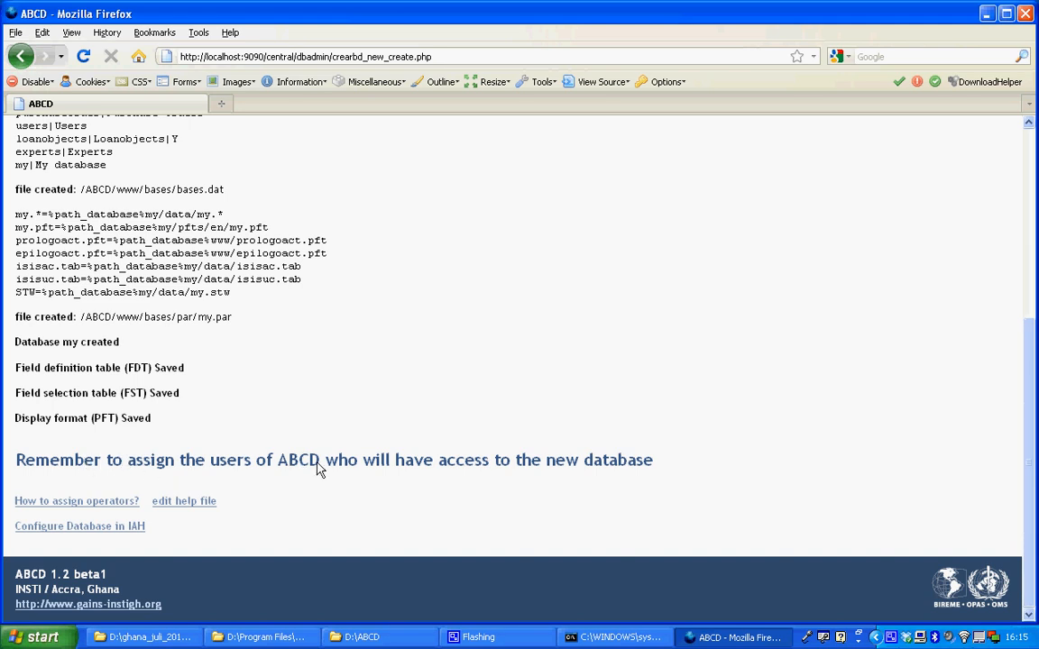
mouse_move(559, 383)
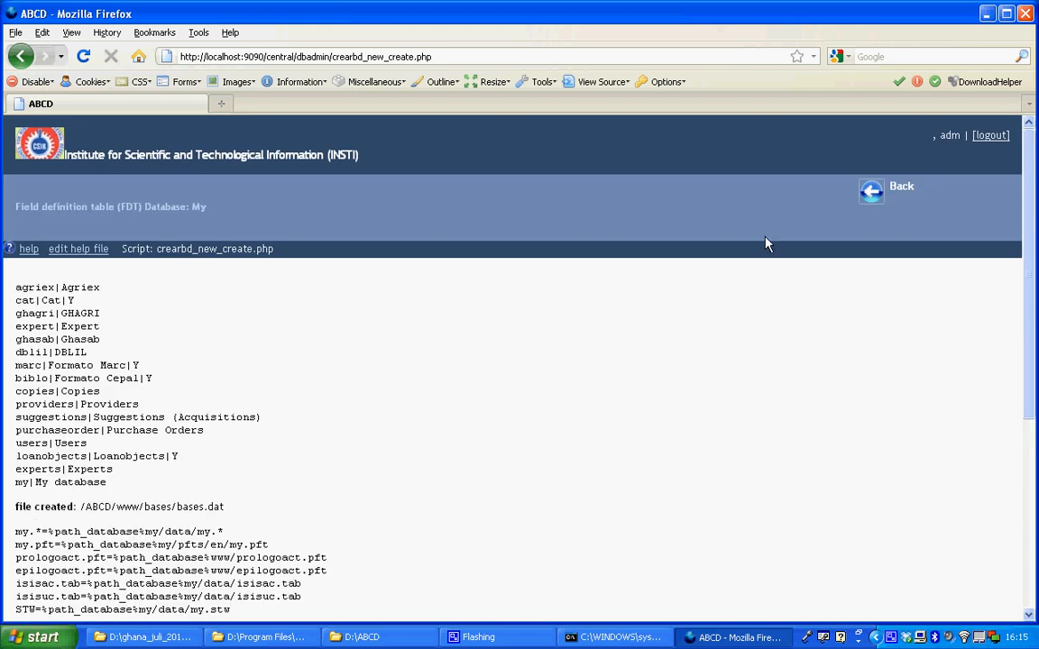
Return Home and select My database as the working database
left_click(871, 185)
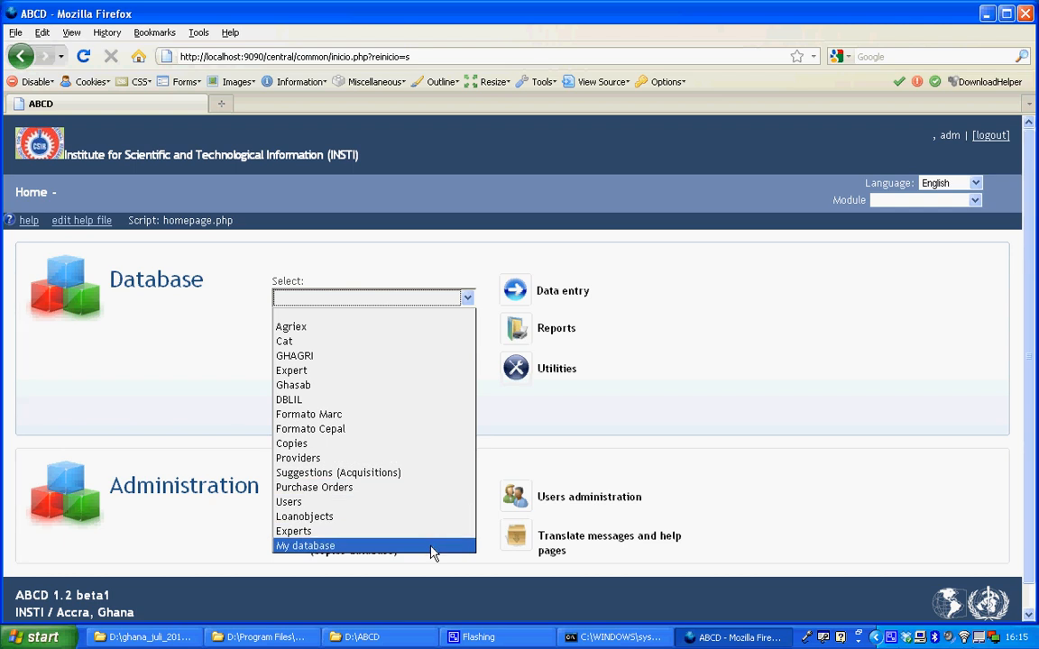
left_click(306, 545)
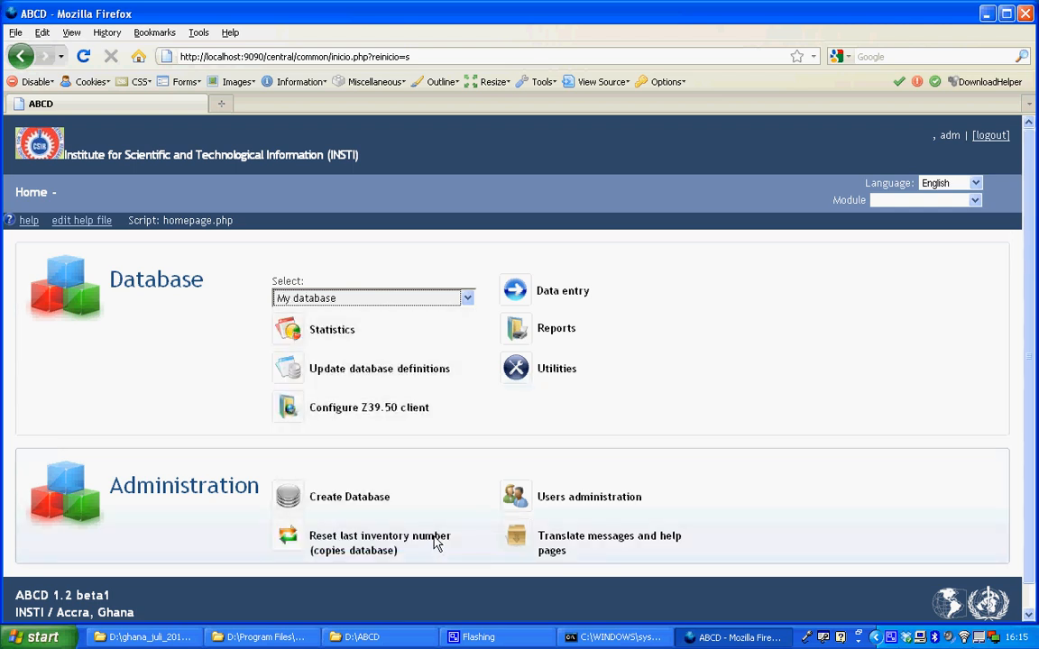
mouse_move(491, 381)
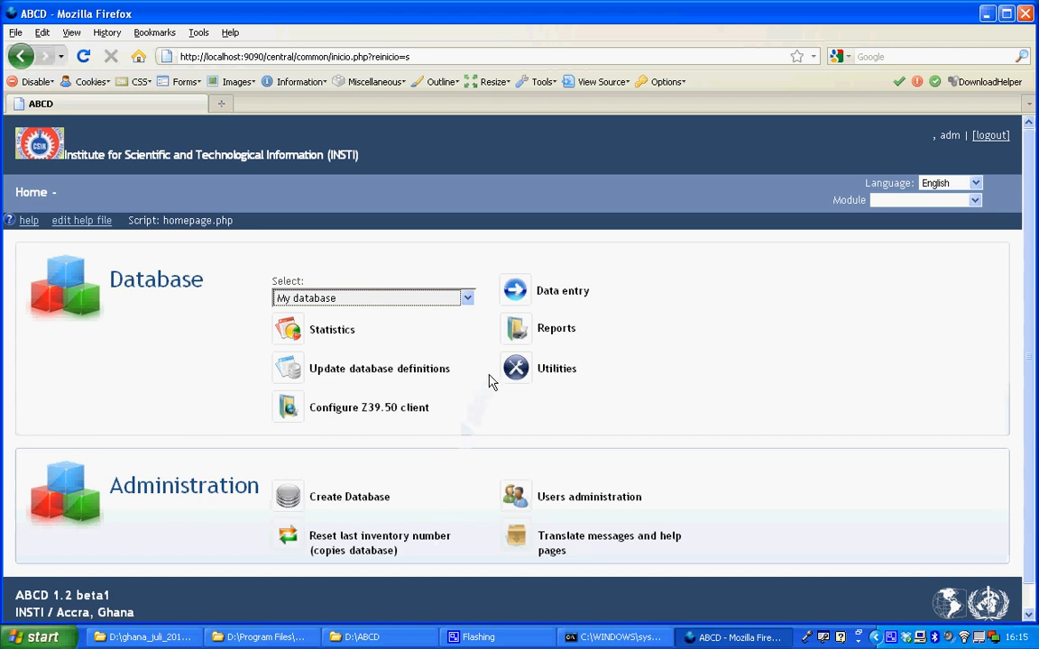
Initialize the my database via Utilities, confirming both deletion prompts, and return Home
left_click(516, 368)
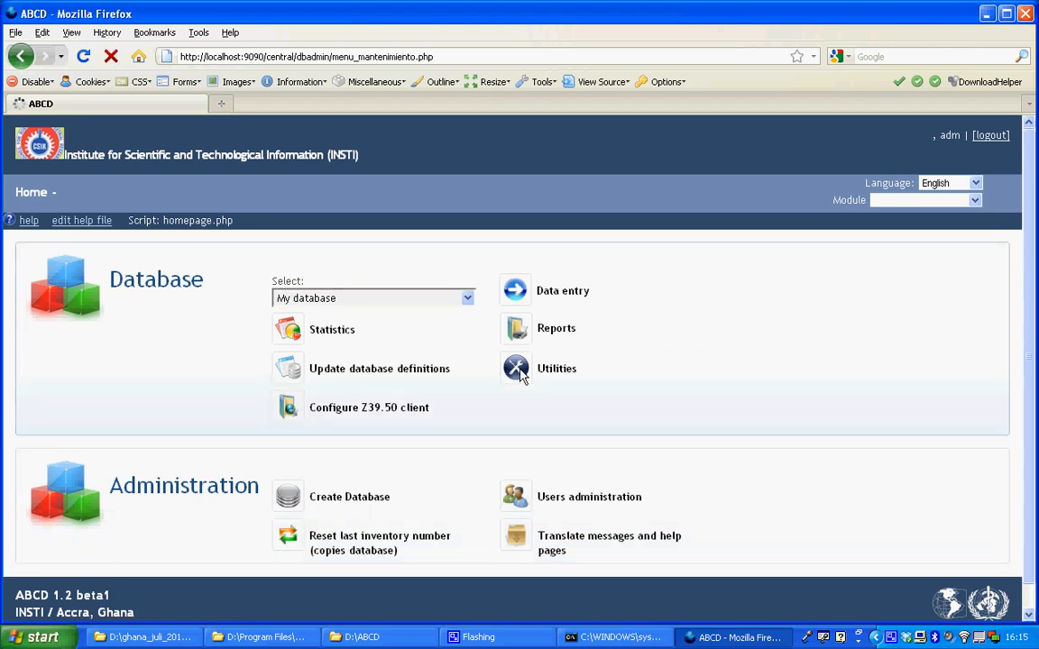
left_click(516, 368)
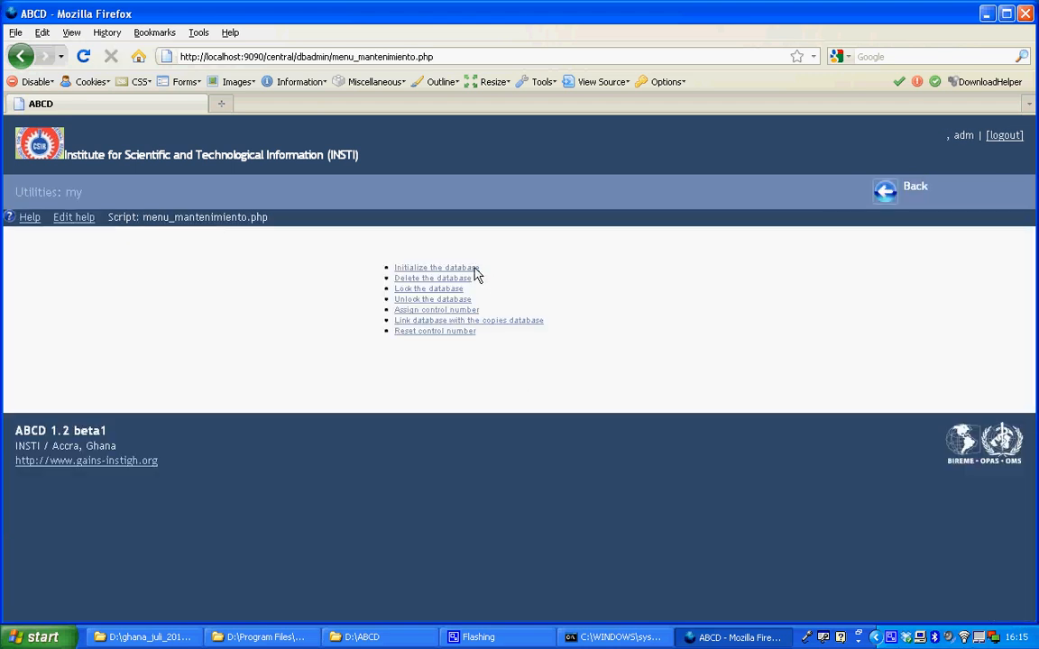
left_click(433, 278)
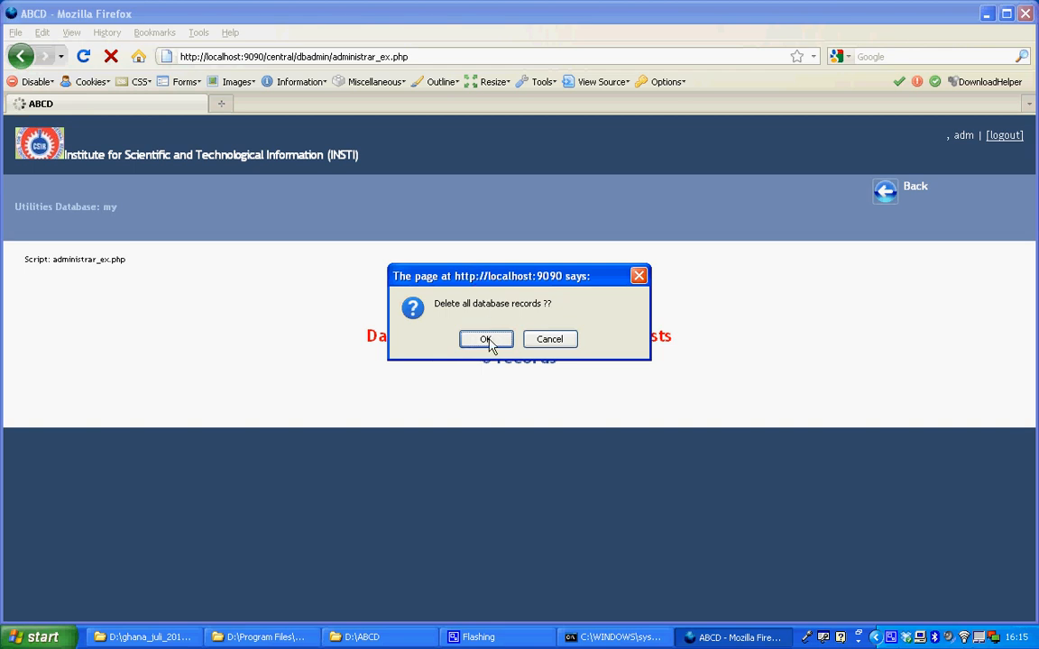
left_click(487, 339)
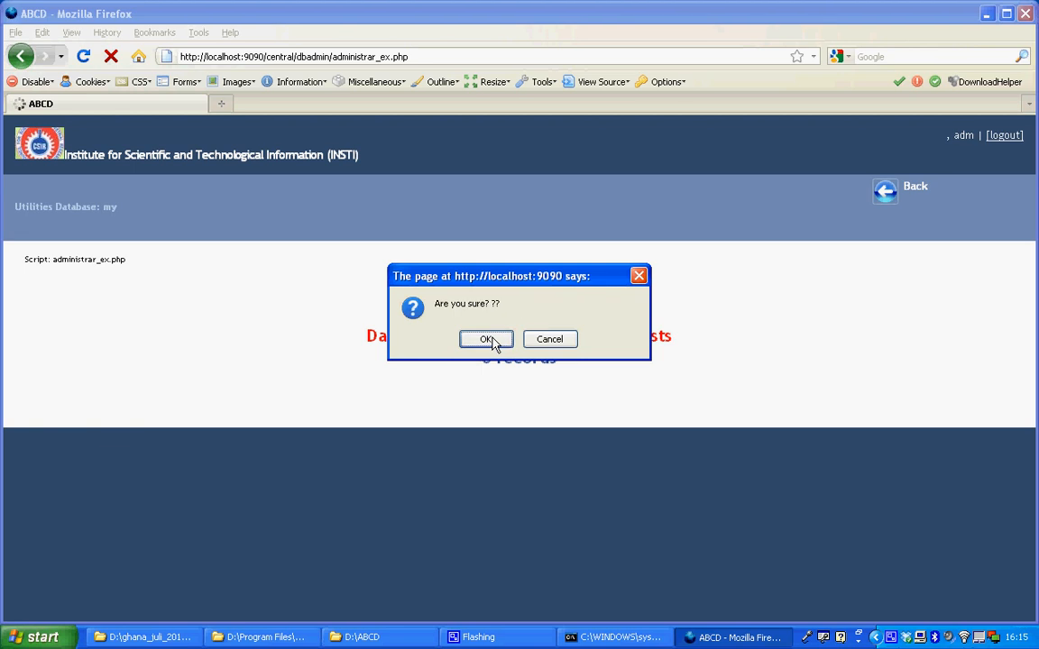
left_click(487, 339)
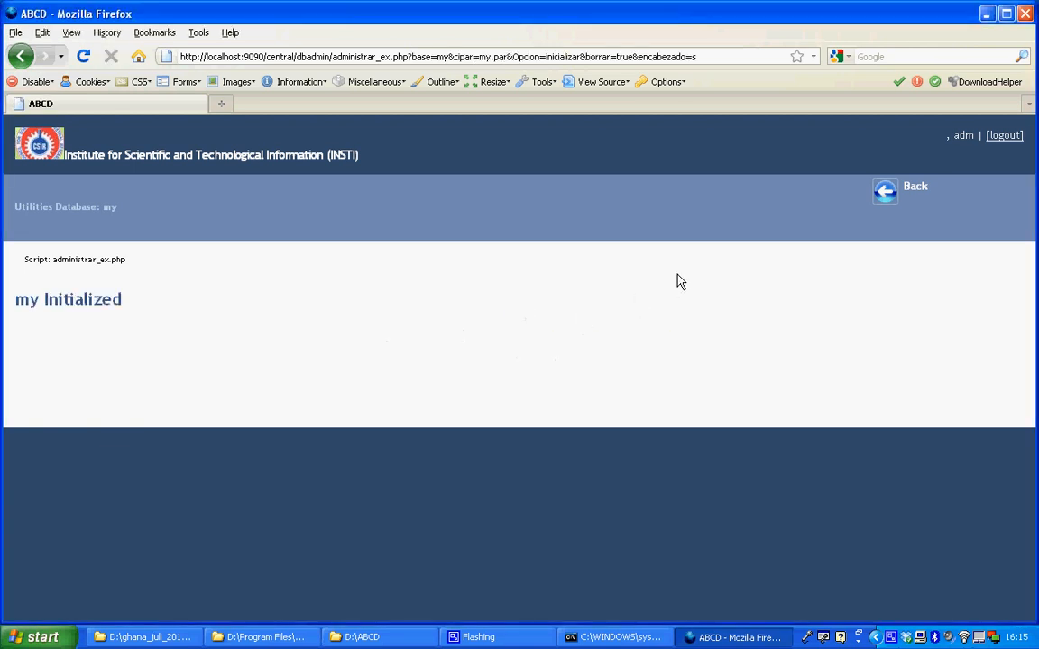
left_click(884, 191)
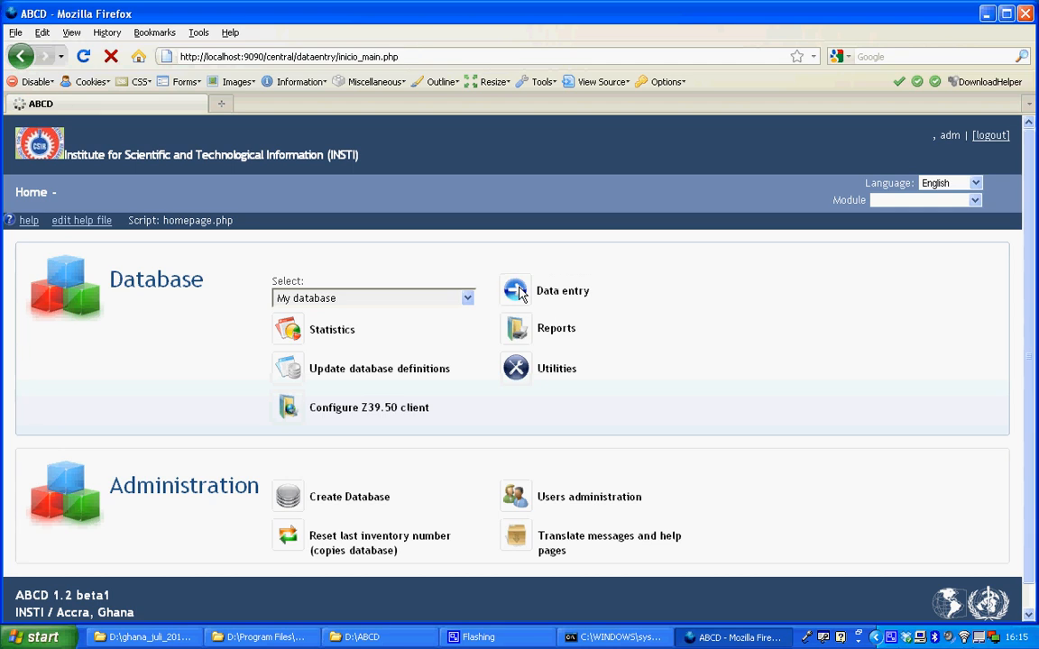
Go through Update database definitions to the Advanced Search form for database my
left_click(516, 290)
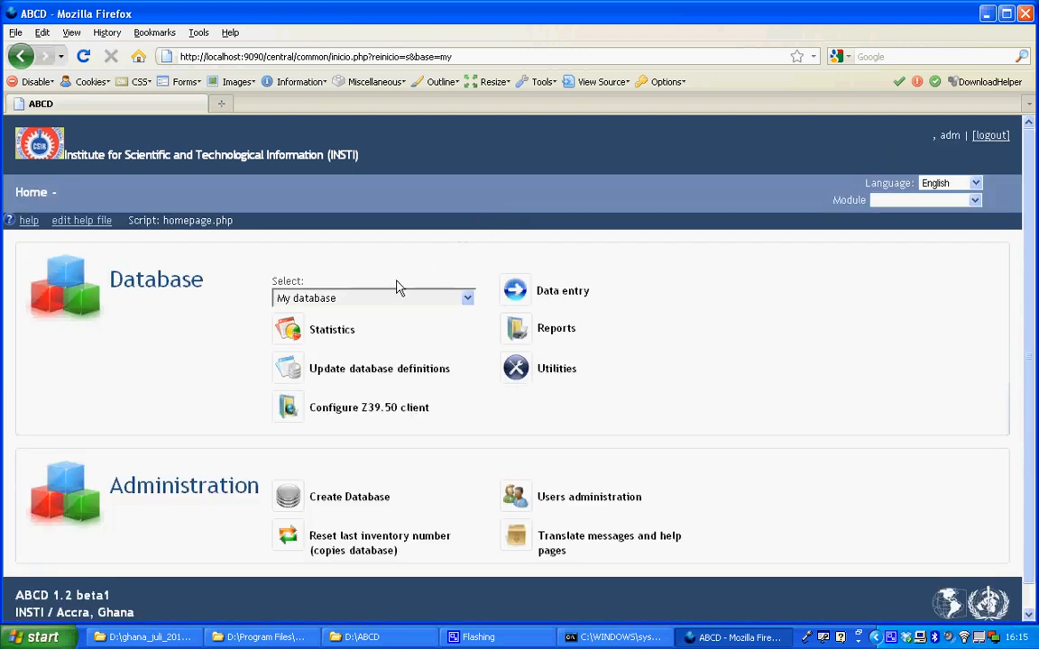
left_click(379, 368)
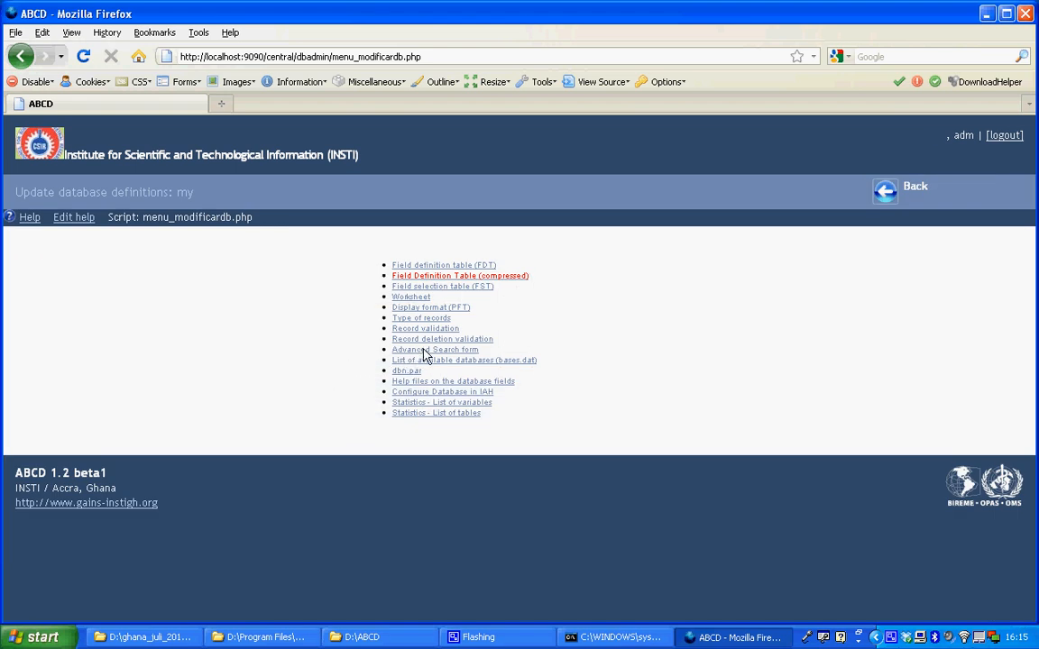
left_click(434, 350)
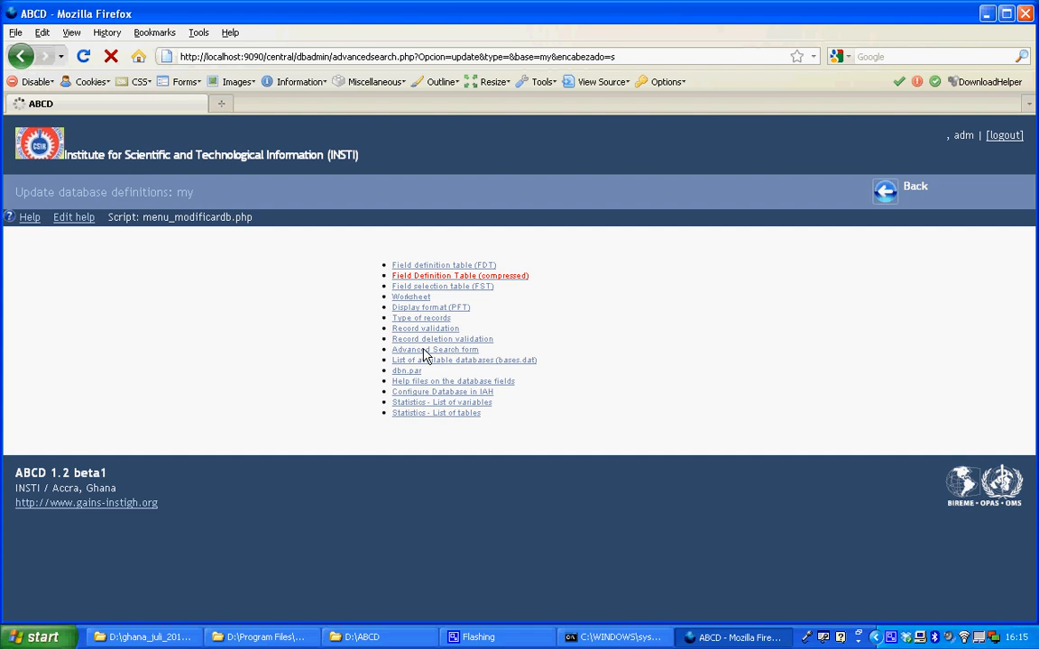
left_click(433, 350)
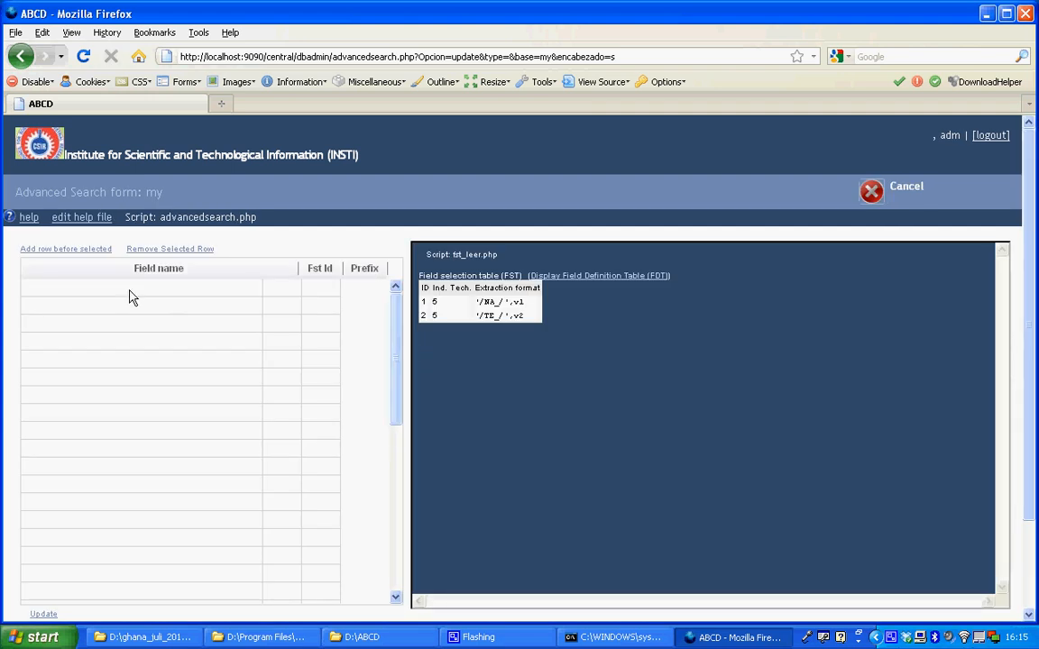
Enter Name and Telephone number as the searchable field rows with their ids and prefixes
left_click(141, 290)
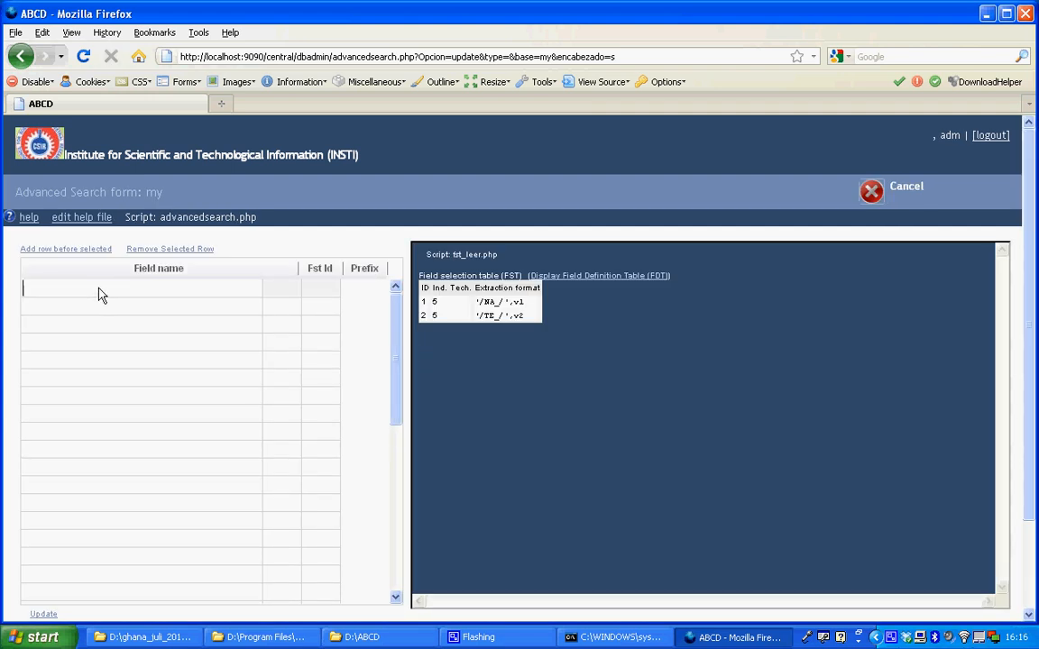
type("N")
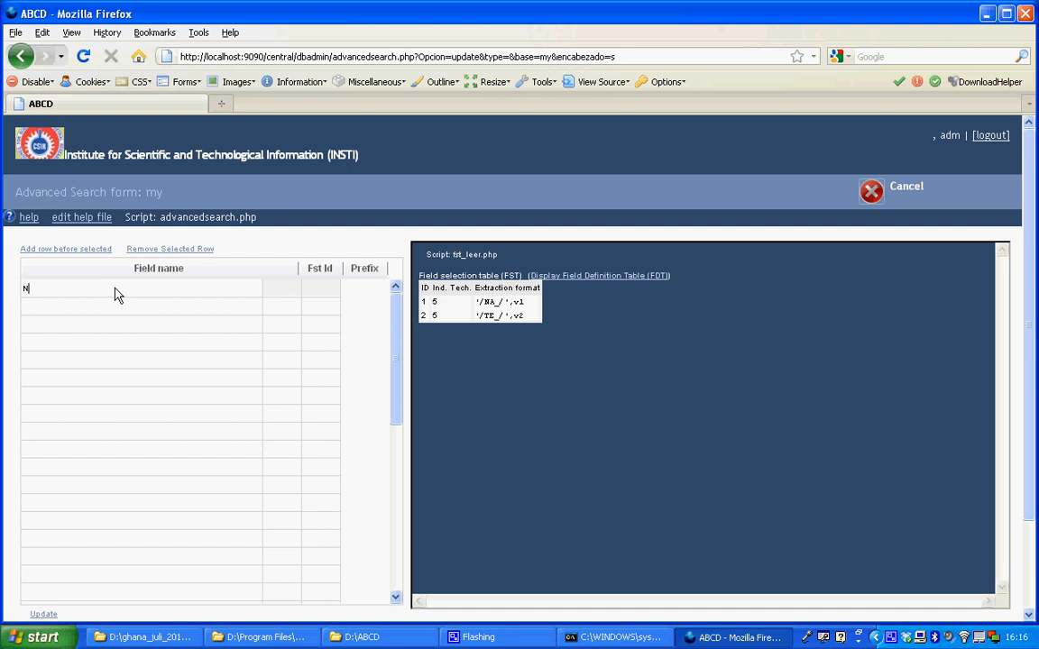
type("amae")
left_click(321, 288)
type("NA_")
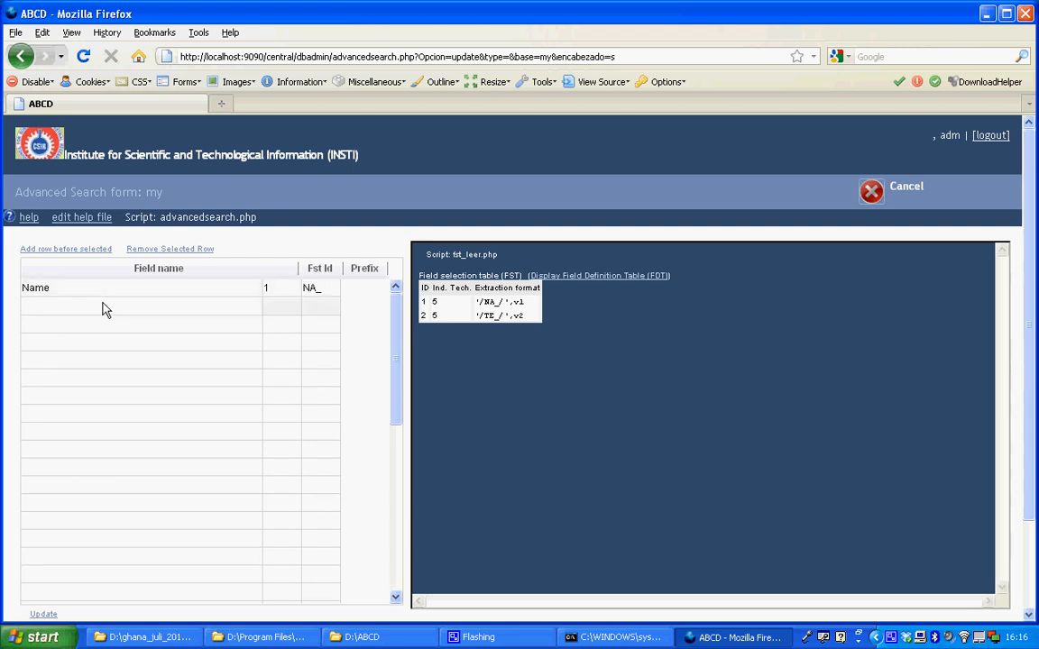
type("Teleph")
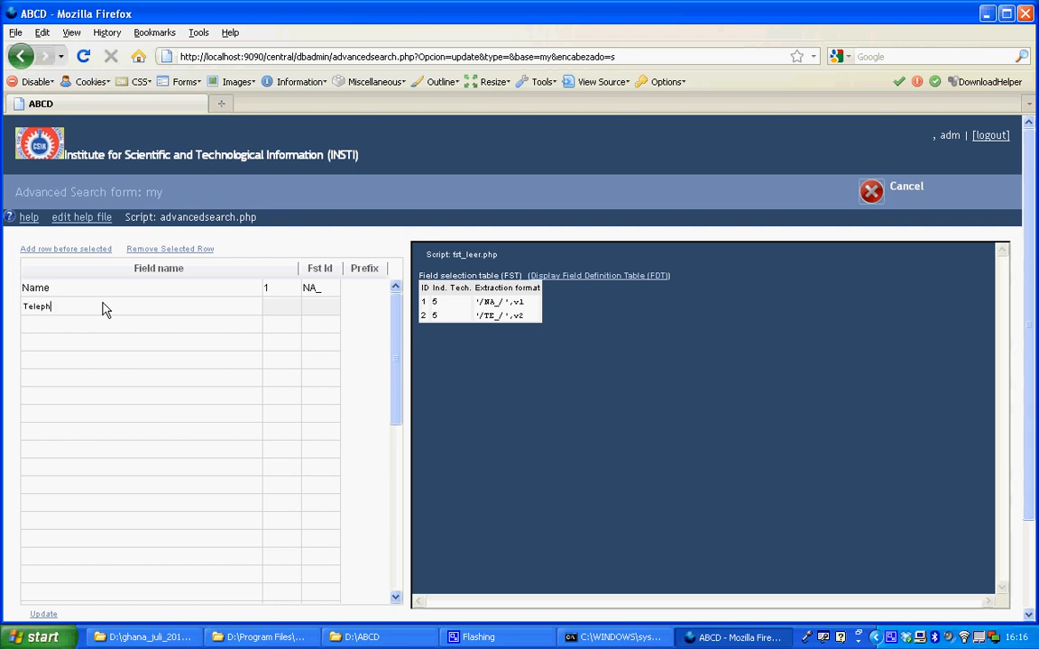
type("one number")
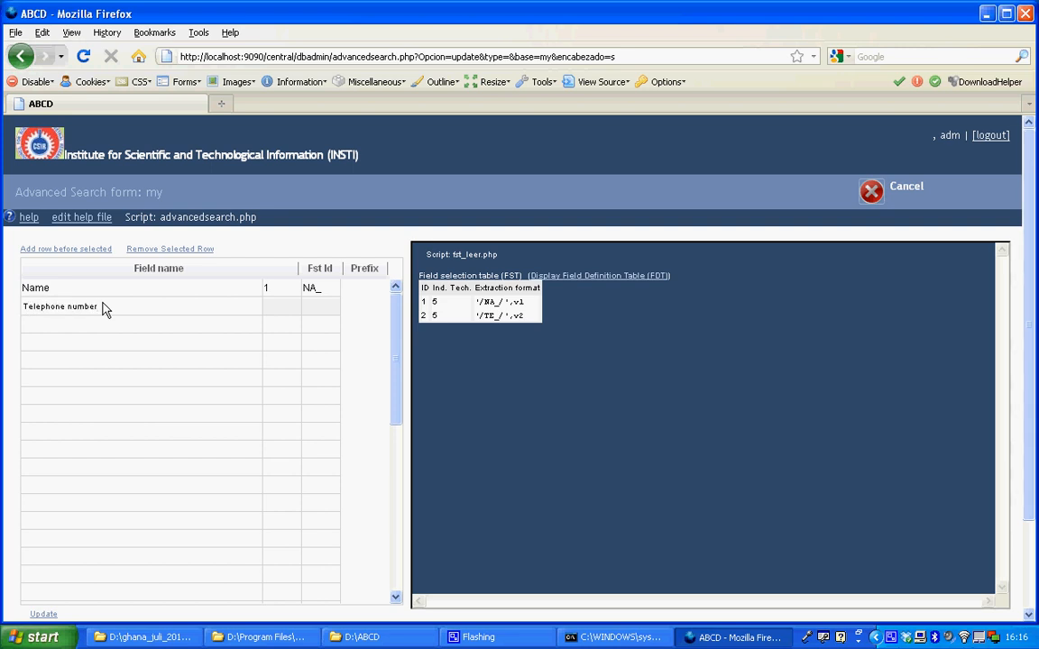
mouse_move(278, 314)
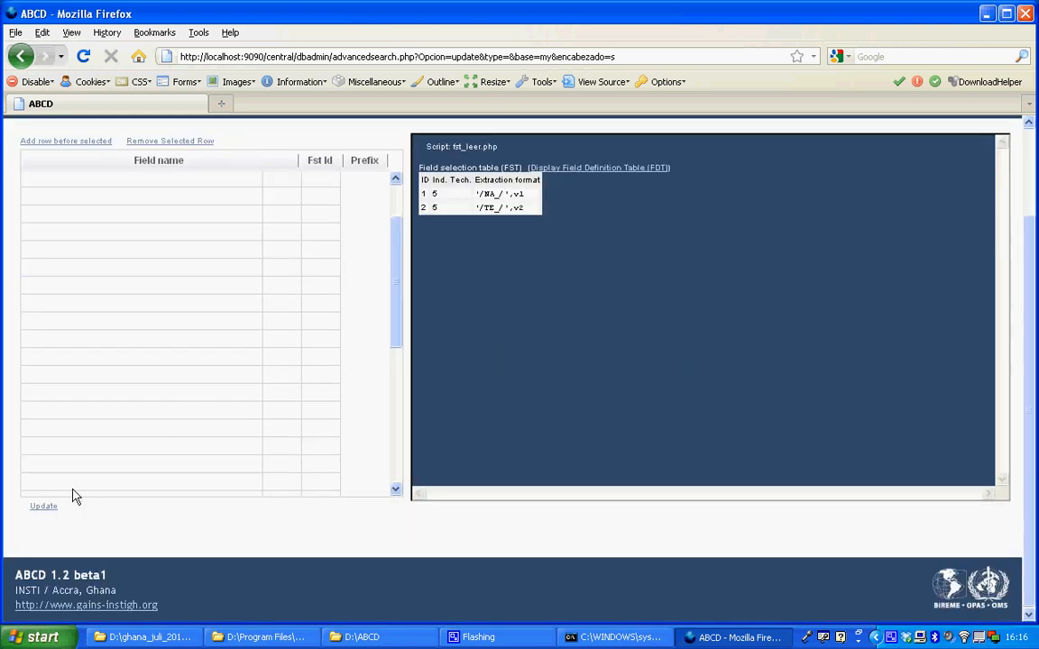
Update the camposbusqueda.tab search table for my and go back to the home page
left_click(43, 507)
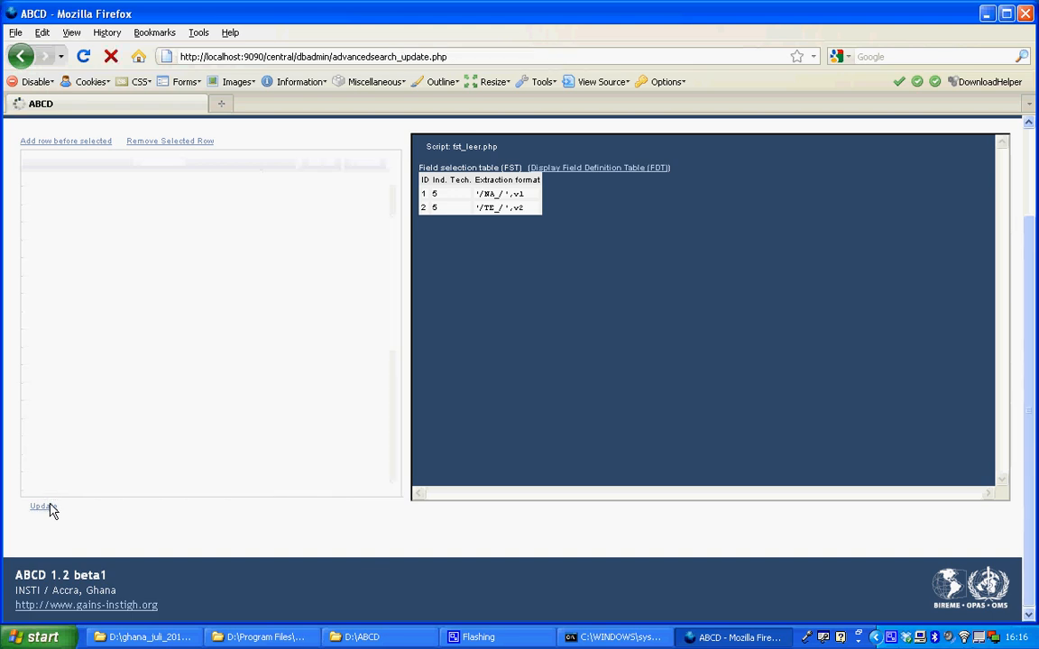
left_click(38, 506)
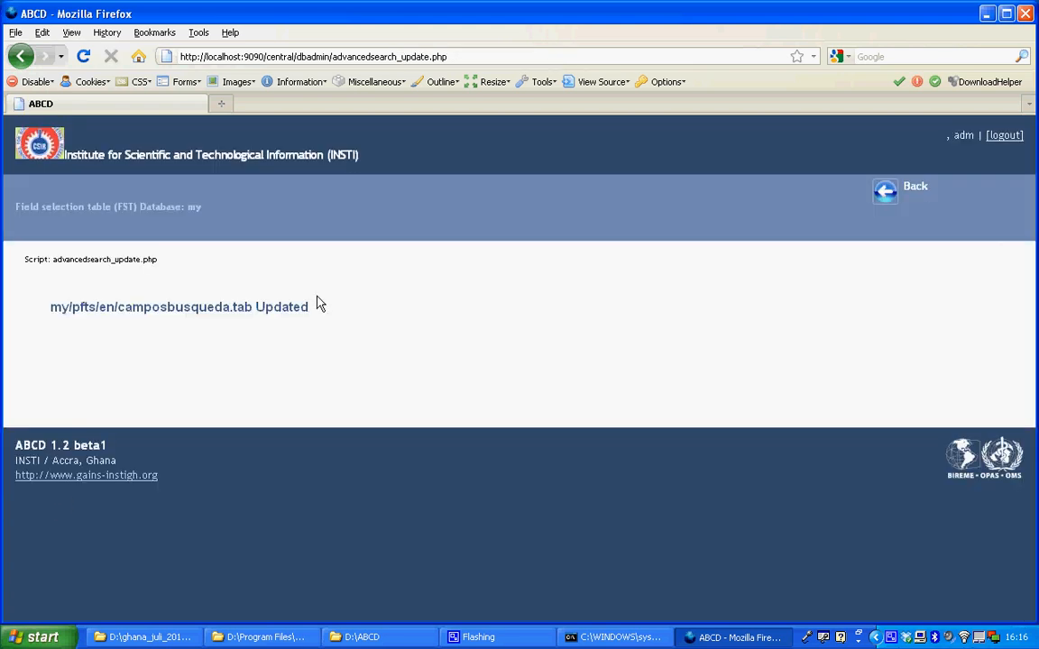
mouse_move(884, 191)
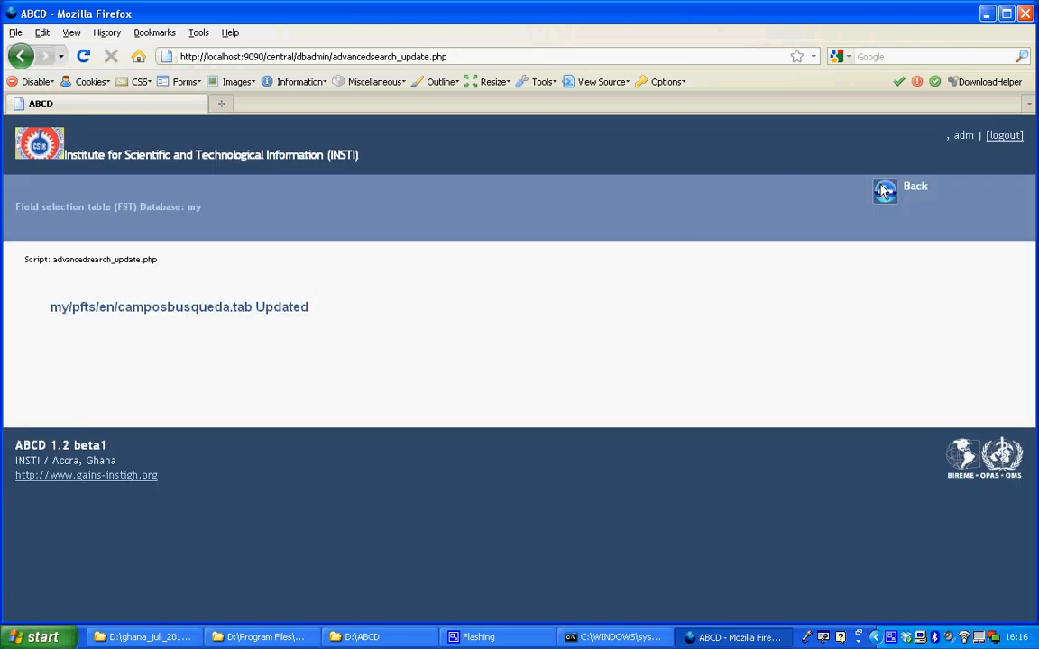
left_click(885, 191)
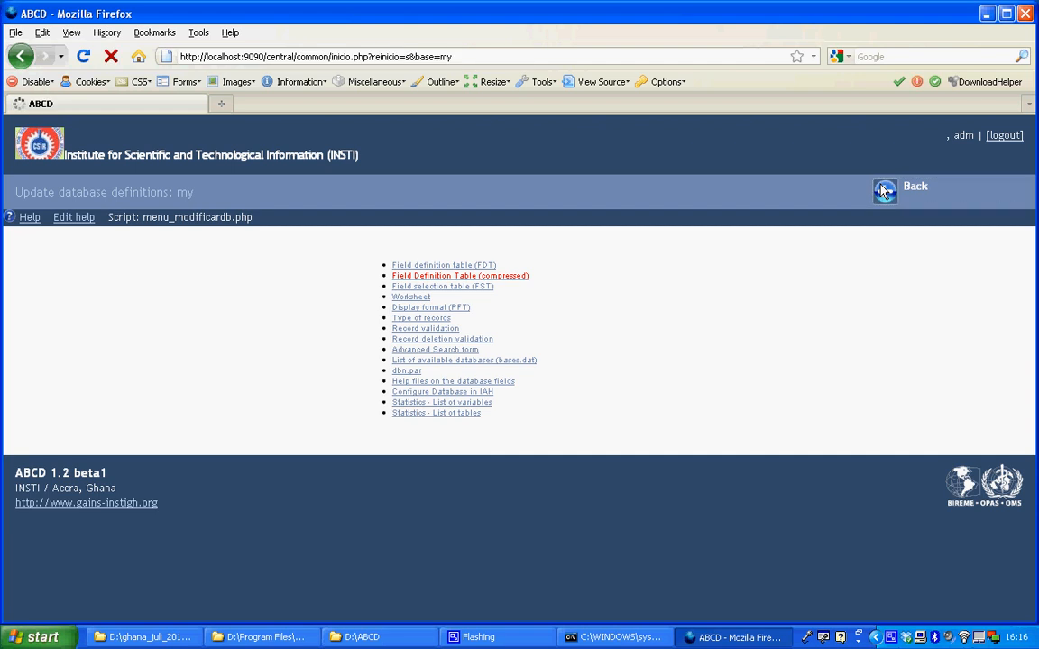
left_click(886, 190)
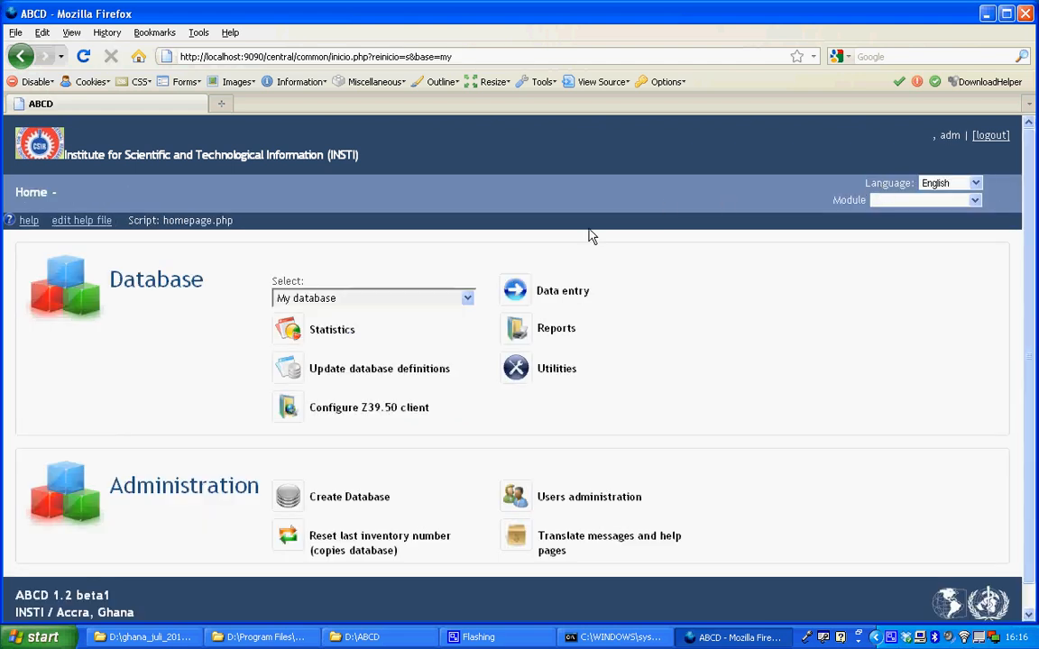
mouse_move(534, 303)
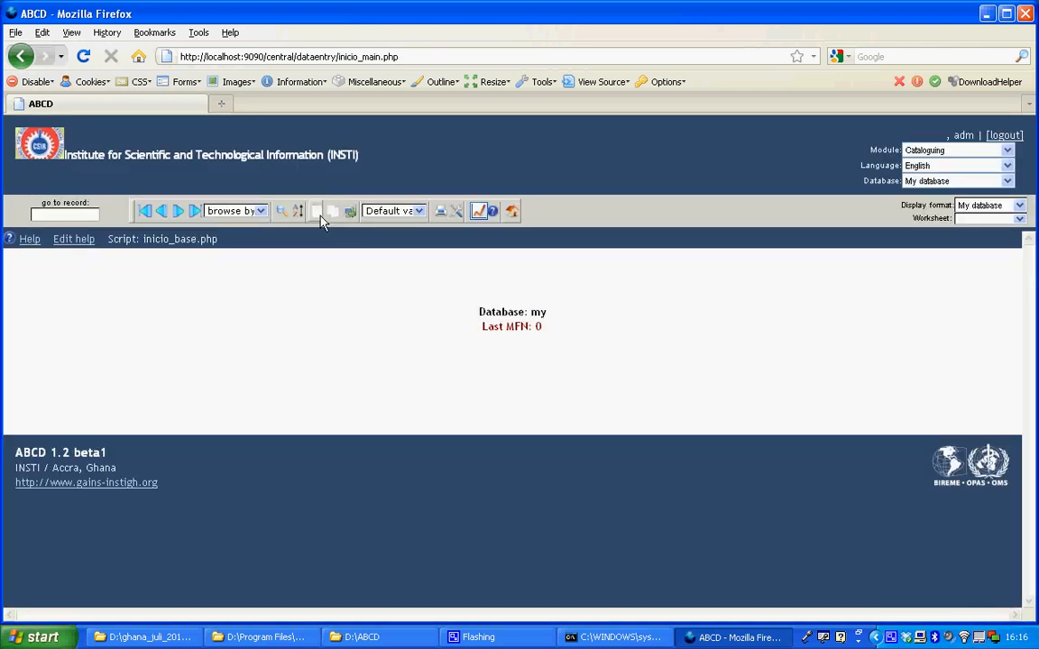
mouse_move(318, 216)
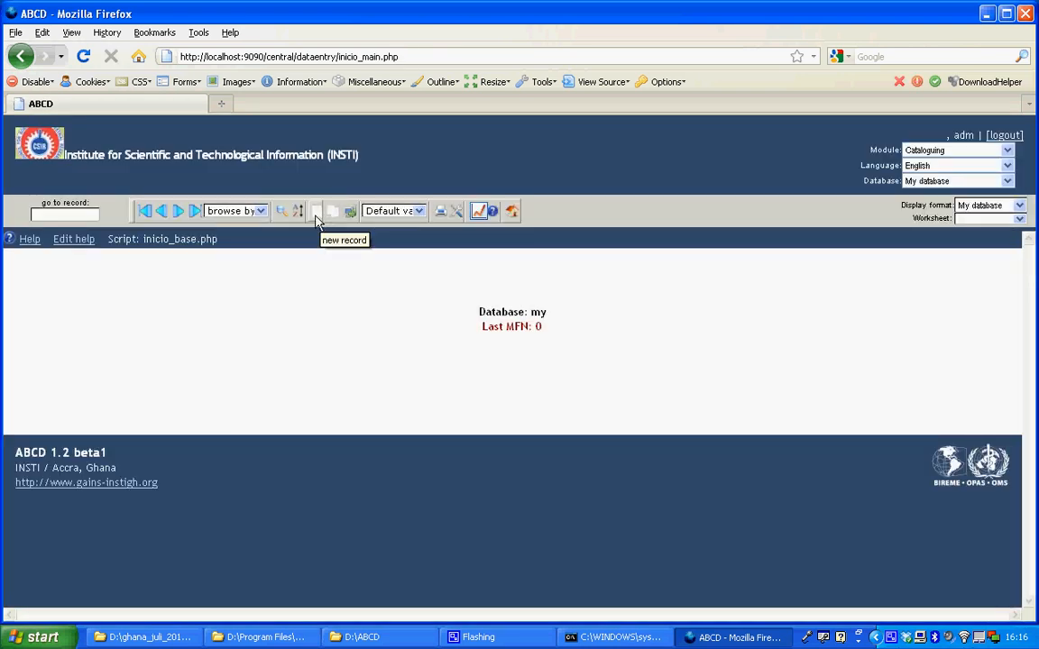
Create and save record 1 with Name Peter and Telephone number 12345678
left_click(315, 211)
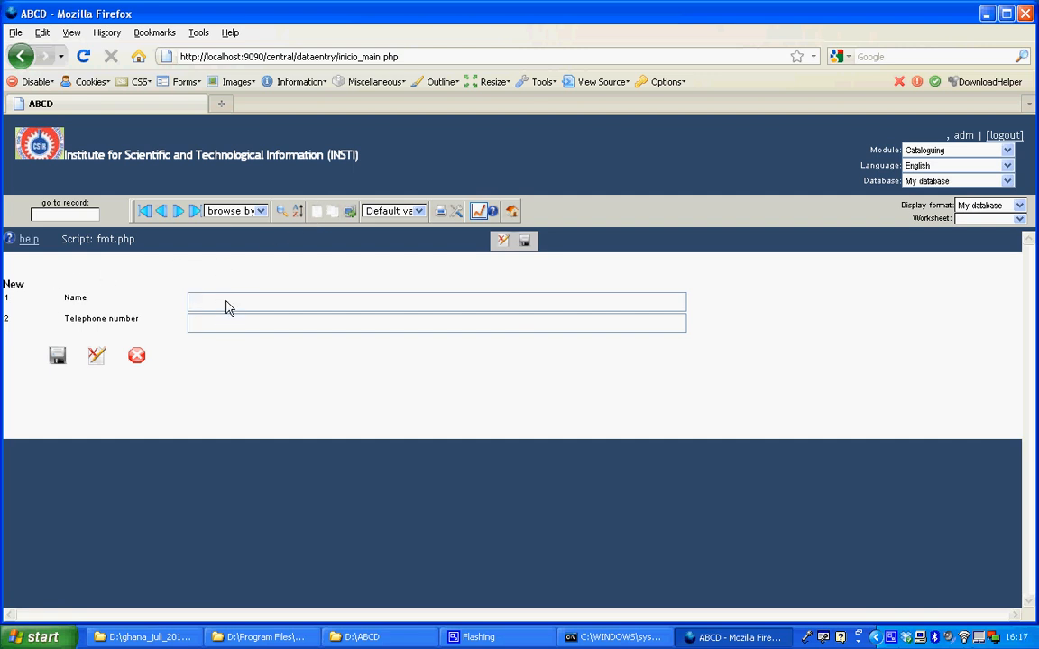
type("Peter")
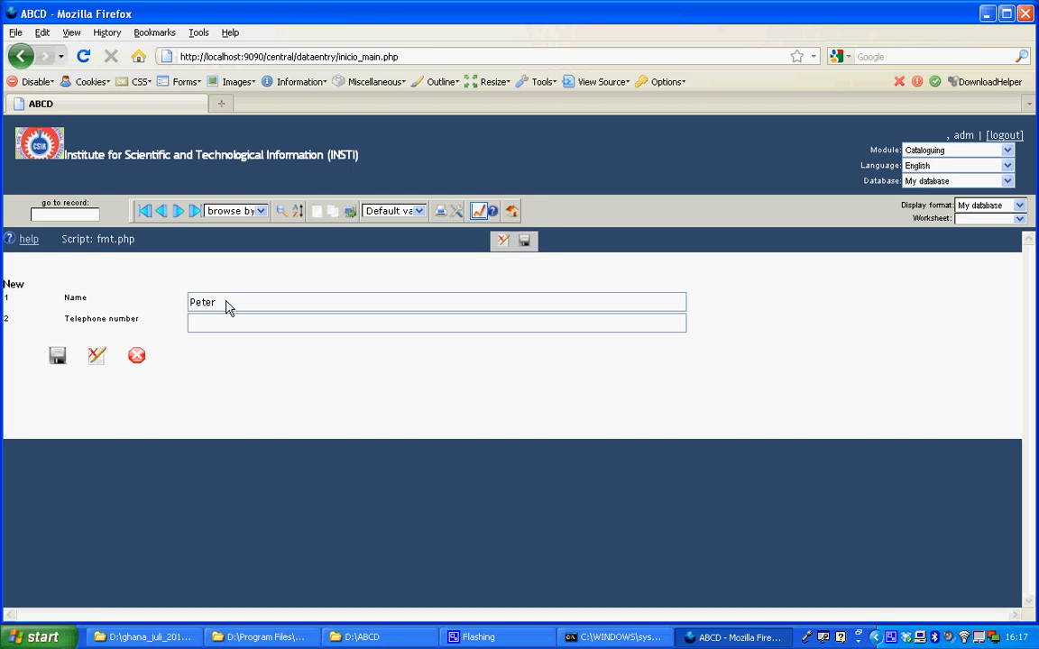
type("1")
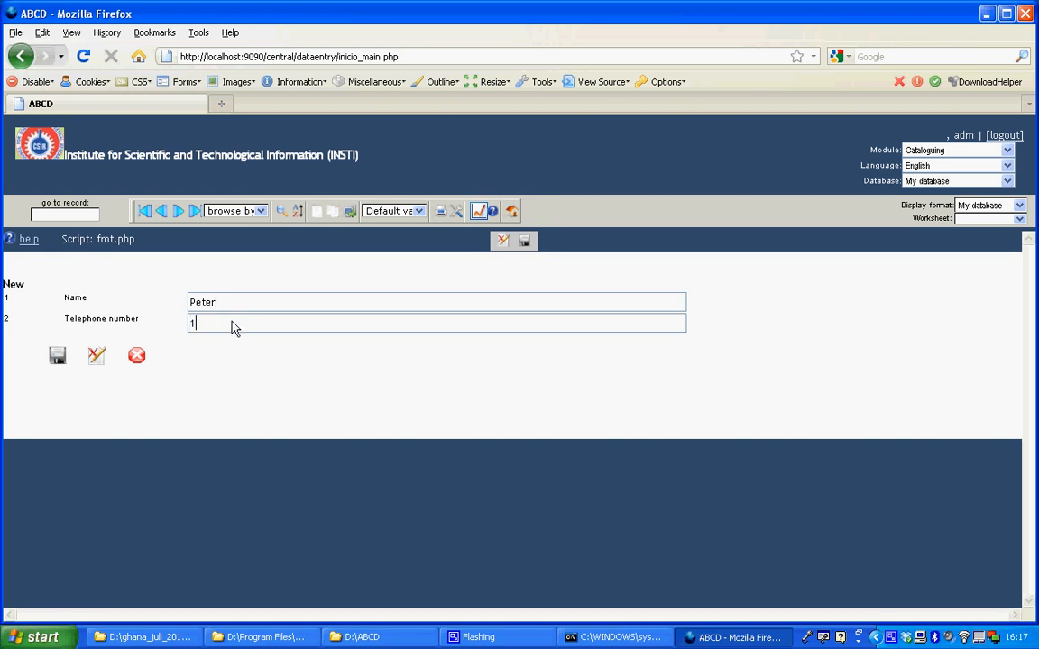
type("2345678")
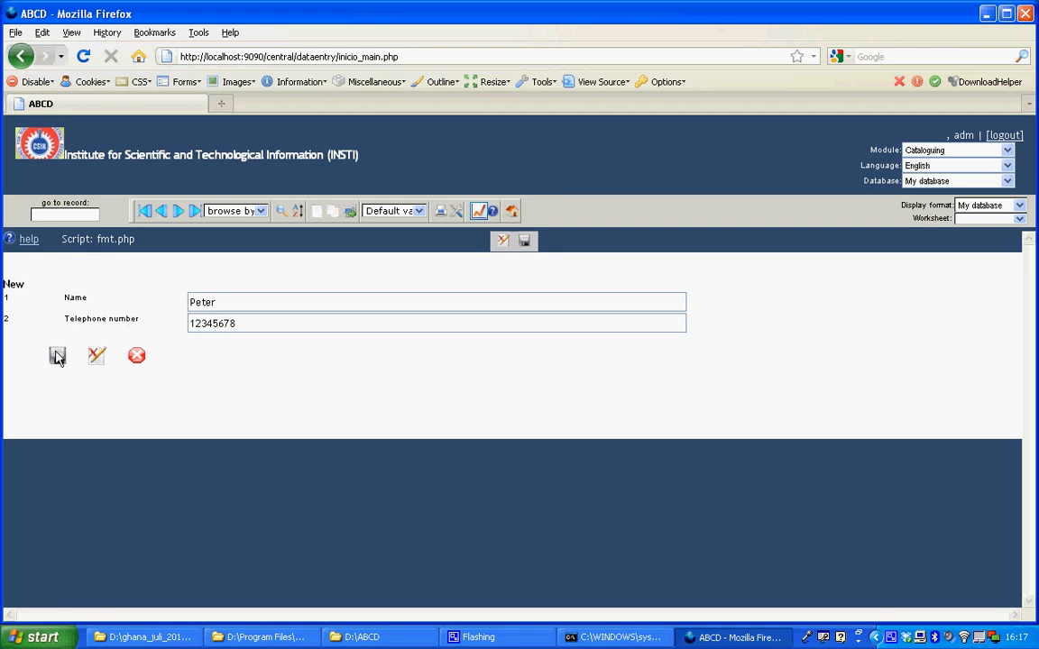
left_click(57, 357)
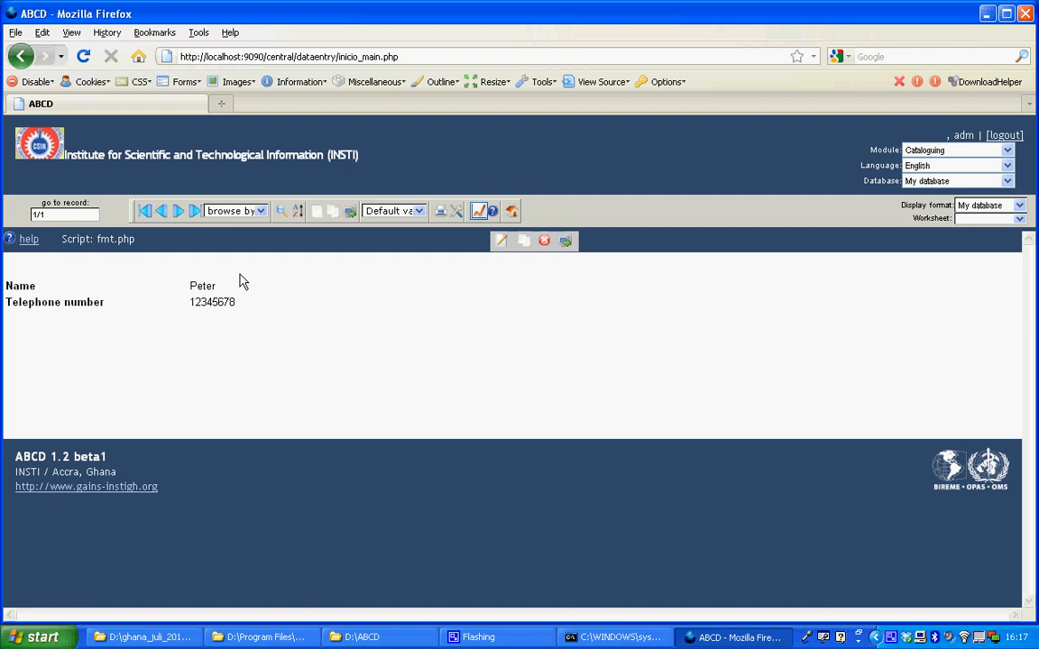
mouse_move(263, 307)
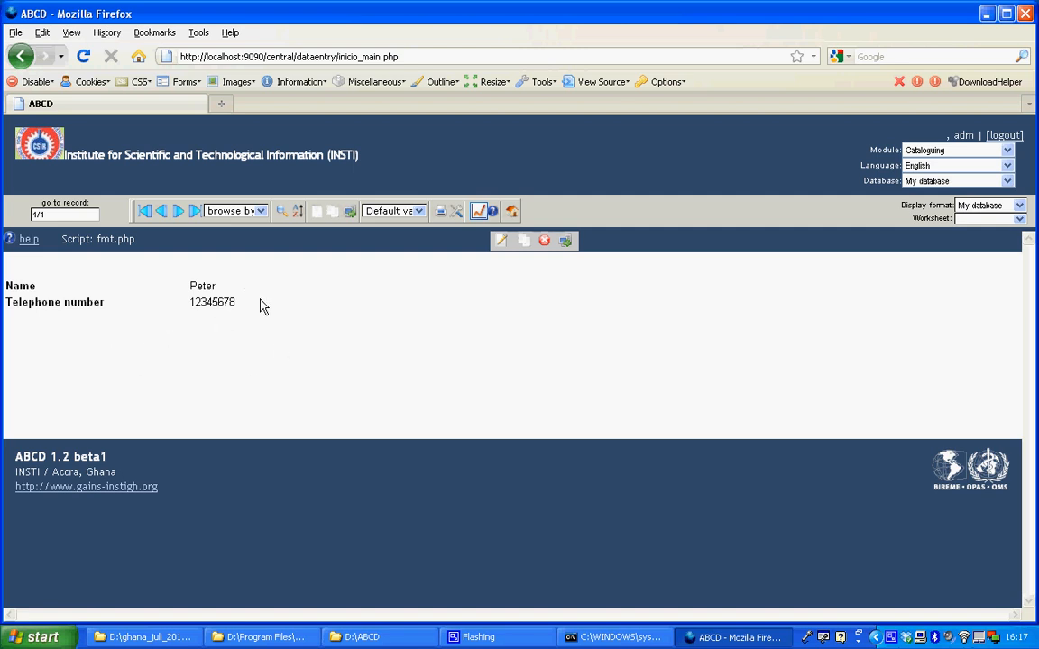
mouse_move(275, 298)
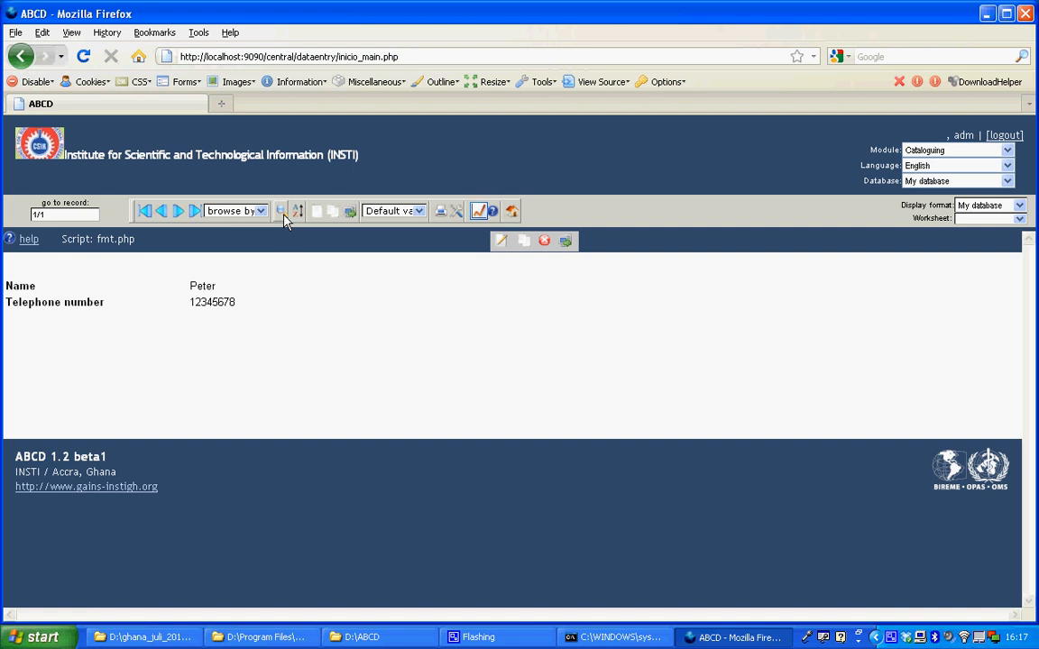
mouse_move(285, 220)
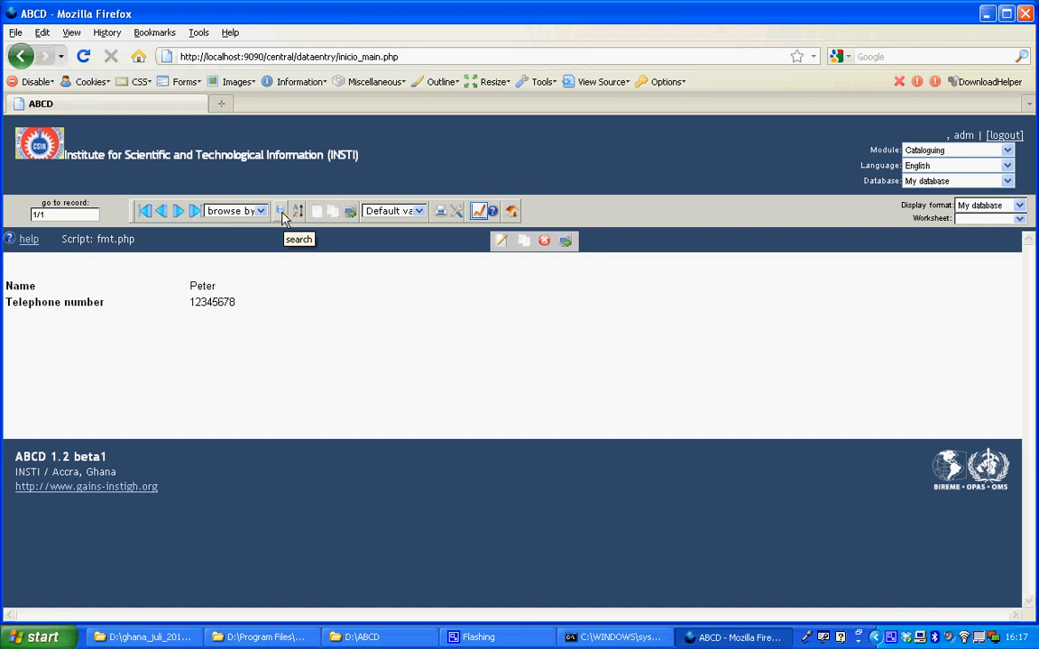
Bring up the search form for My database with Name and Telephone number fields
left_click(281, 211)
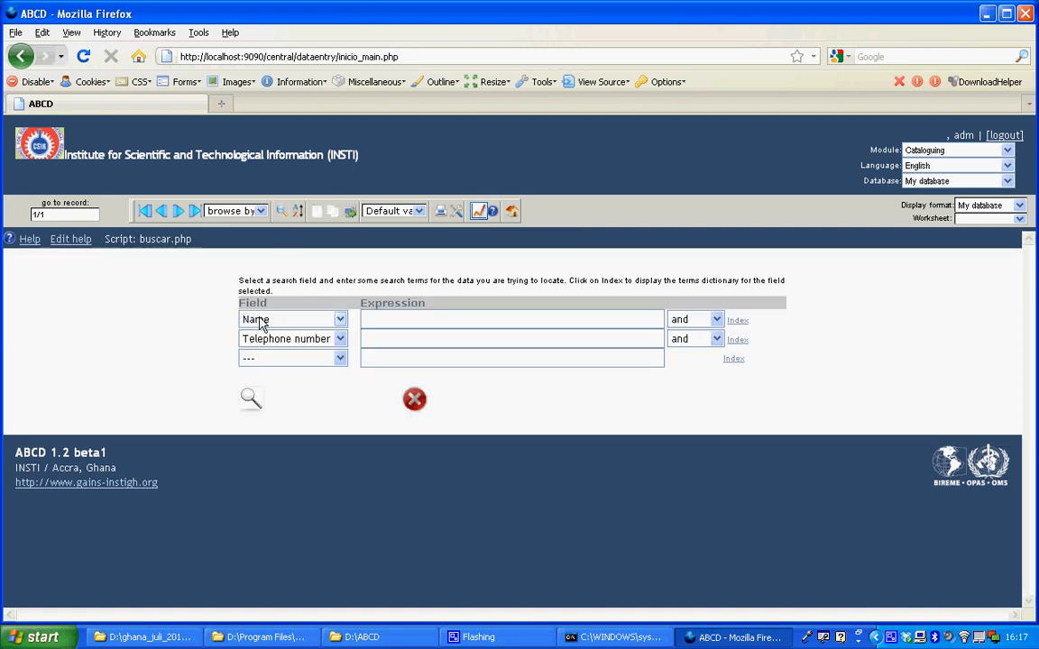
mouse_move(377, 324)
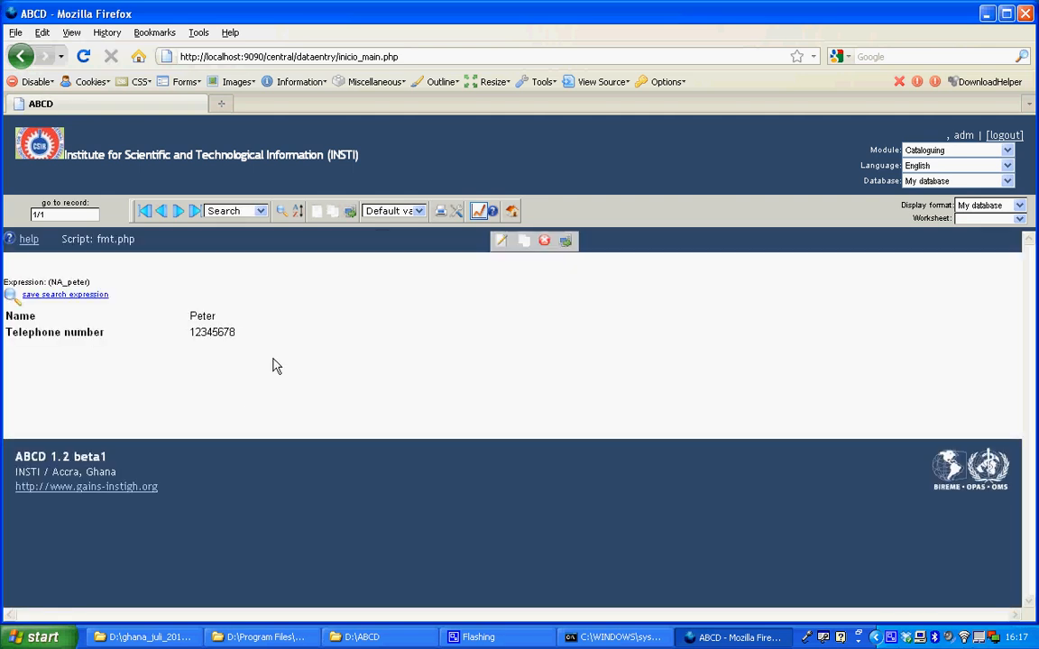
mouse_move(145, 299)
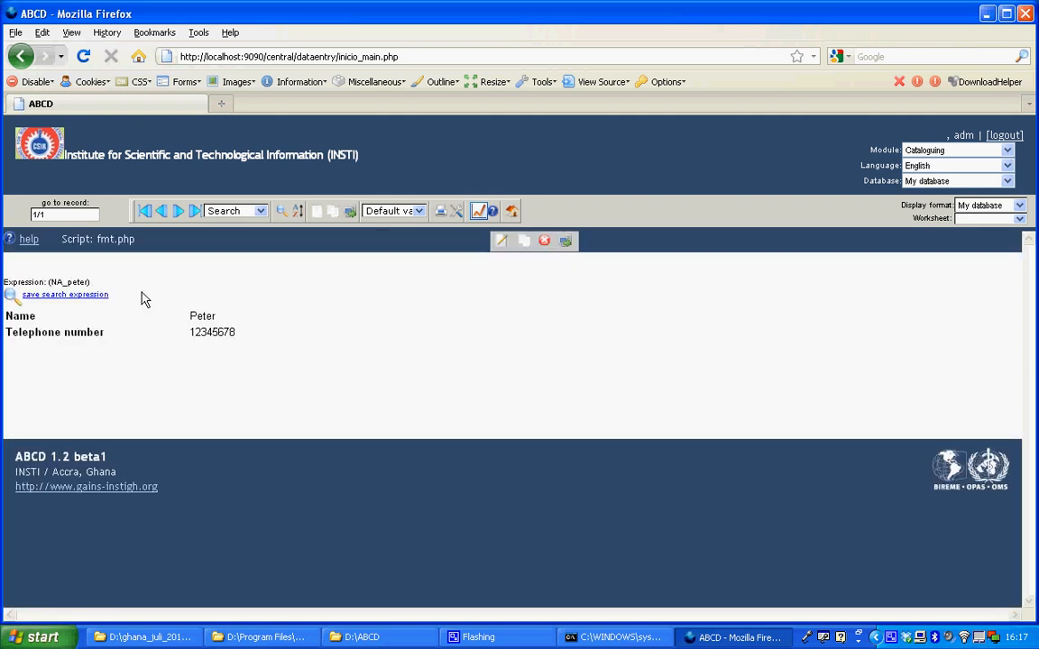